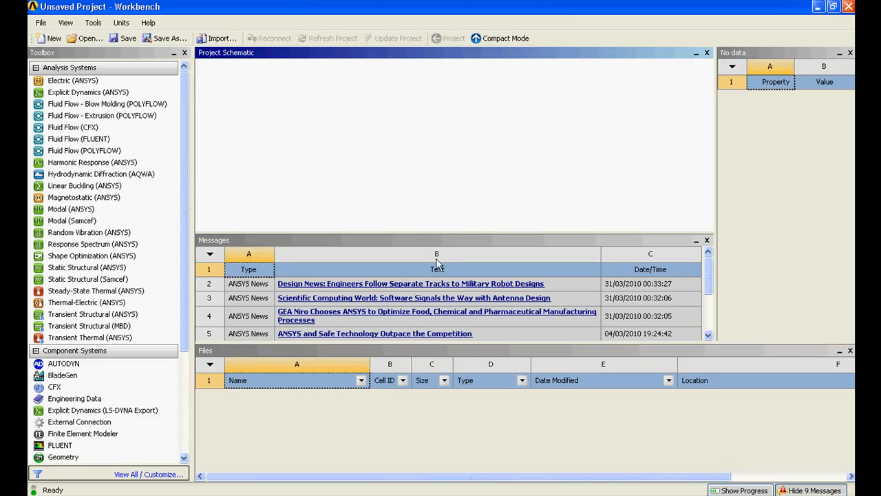
mouse_move(216, 172)
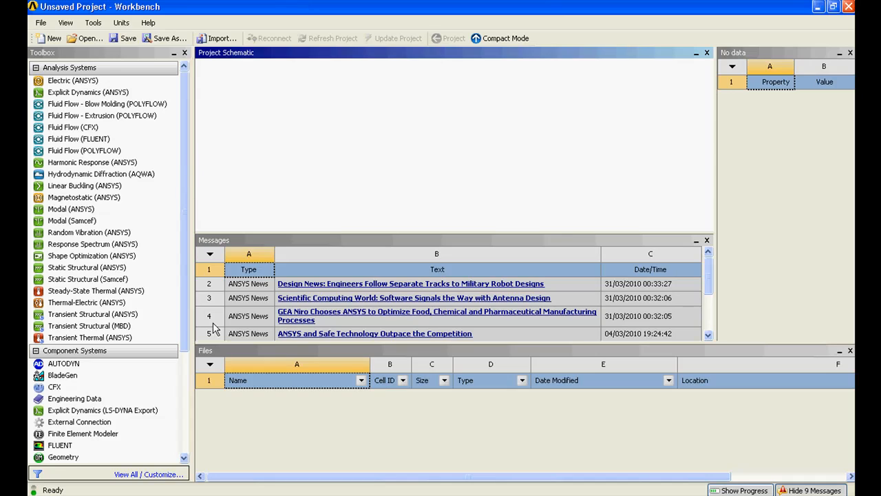
mouse_move(217, 191)
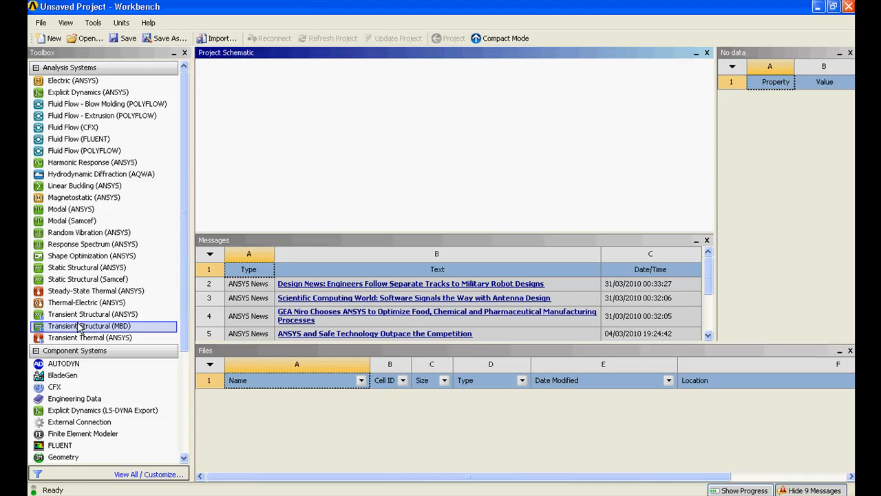
mouse_move(103, 334)
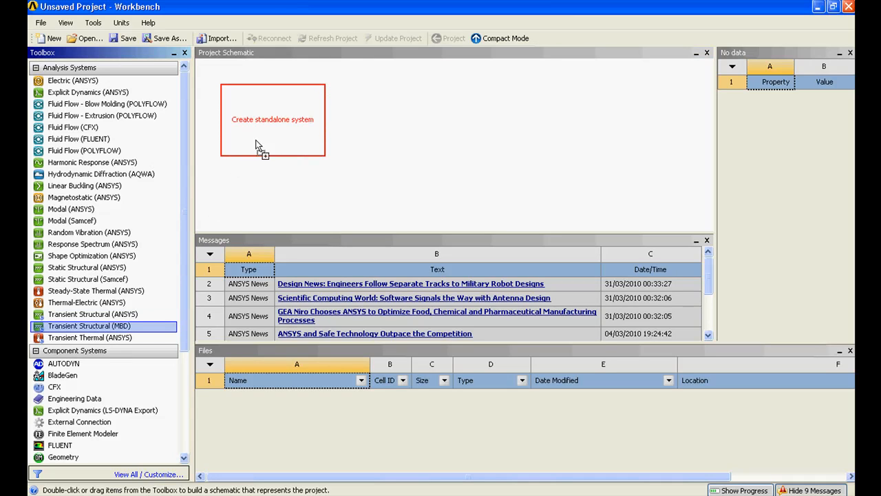
mouse_move(507, 171)
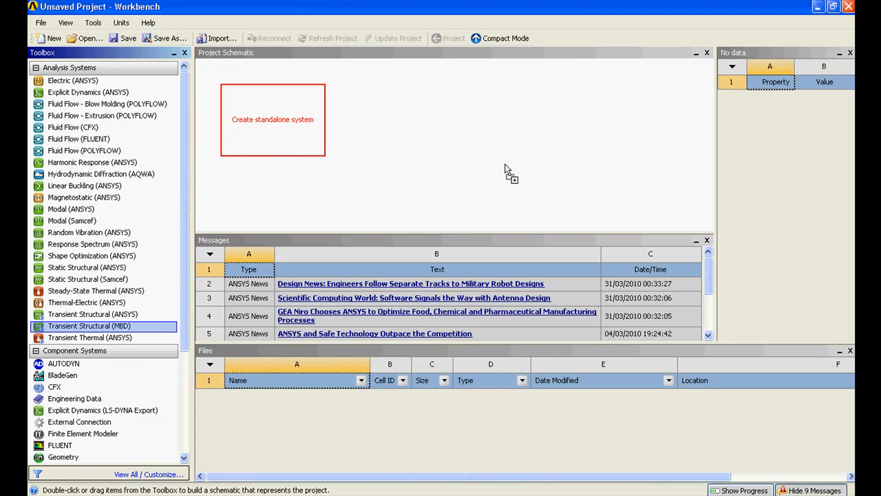
- Create the Governor_System rigid dynamics system and import Governor_Assembly.x_t as its geometry
double_click(95, 325)
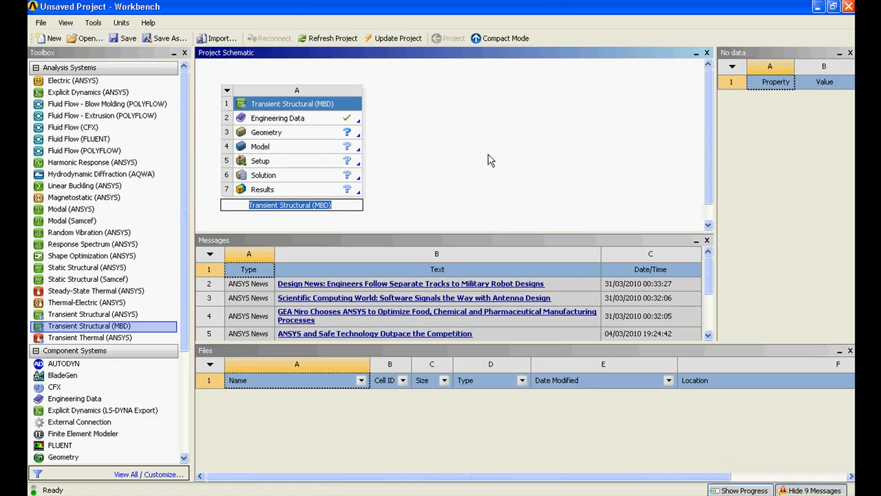
mouse_move(478, 151)
type("Go")
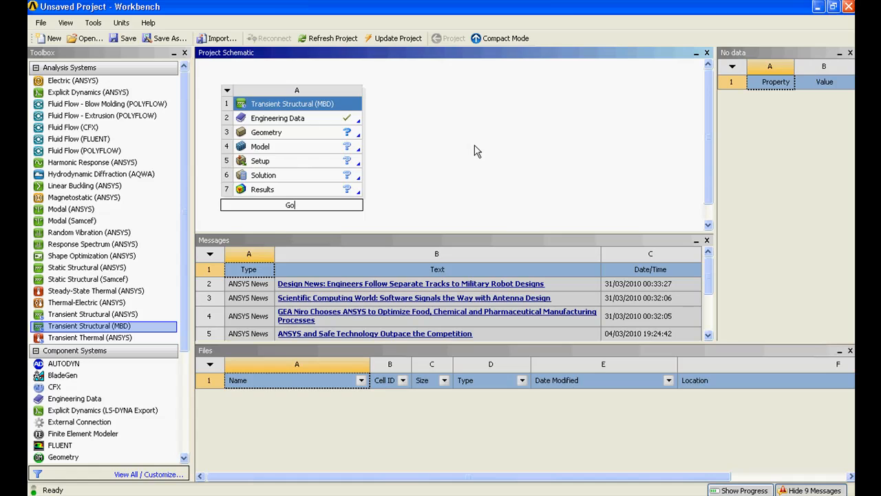
left_click(266, 131)
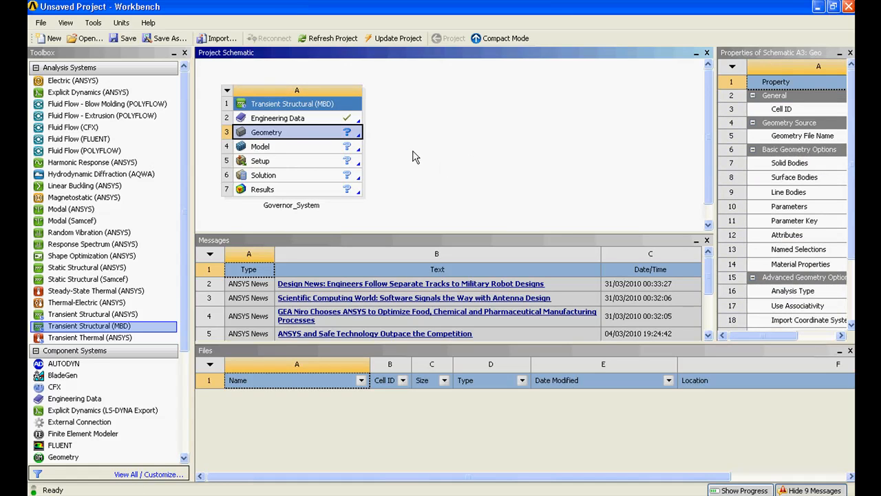
mouse_move(358, 137)
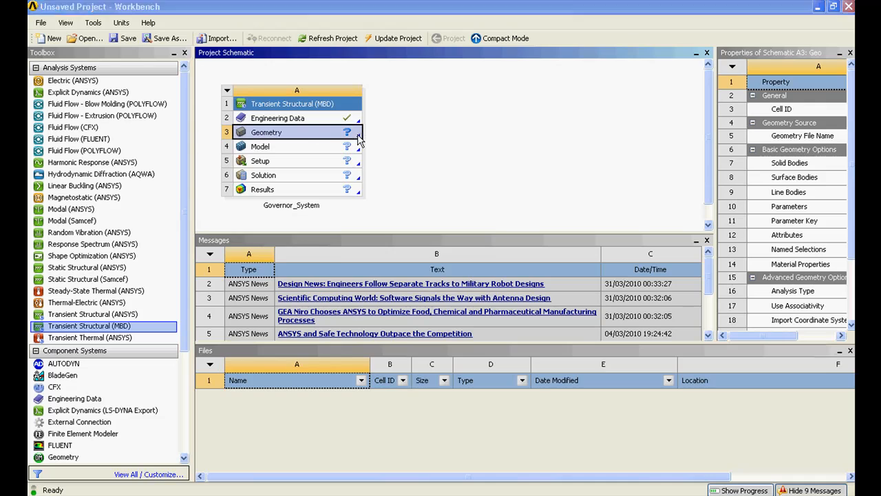
right_click(267, 132)
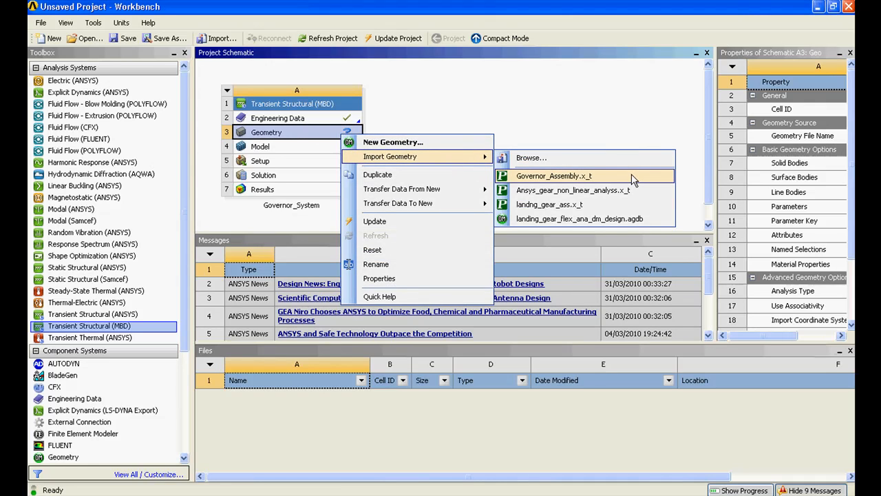
left_click(551, 175)
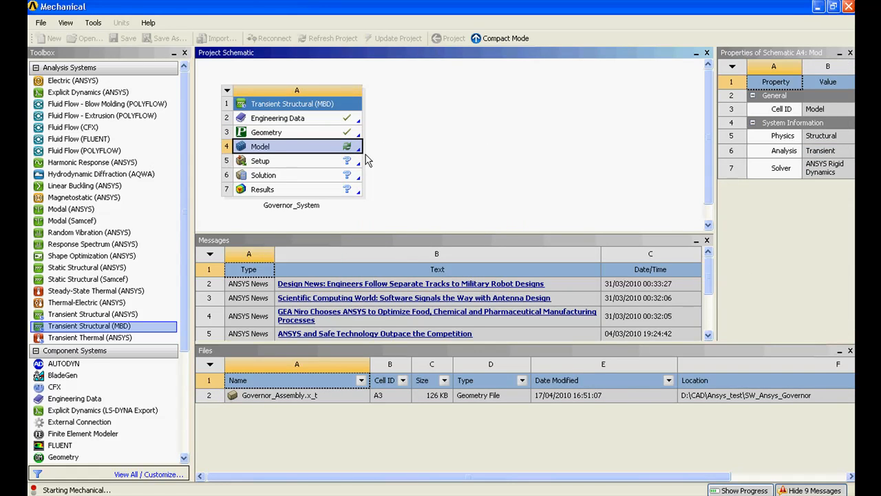
- Open the model in Mechanical and orbit the governor assembly to view it upright
double_click(260, 146)
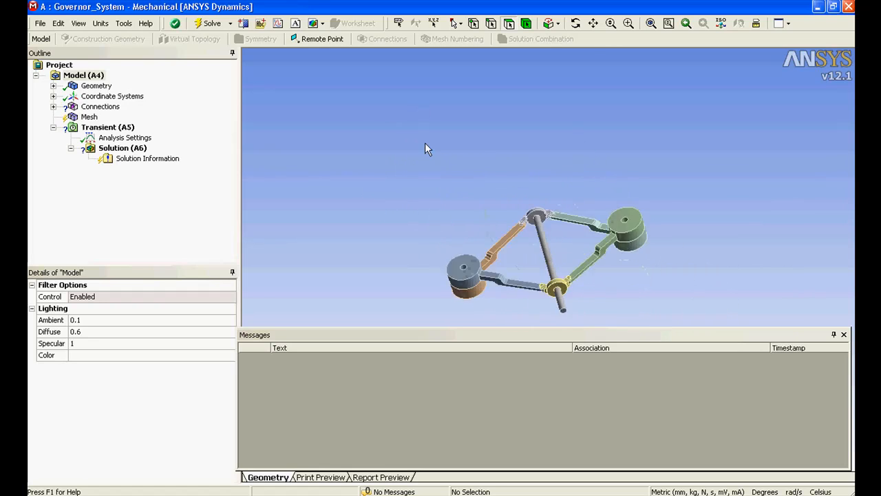
left_click_drag(427, 149, 565, 269)
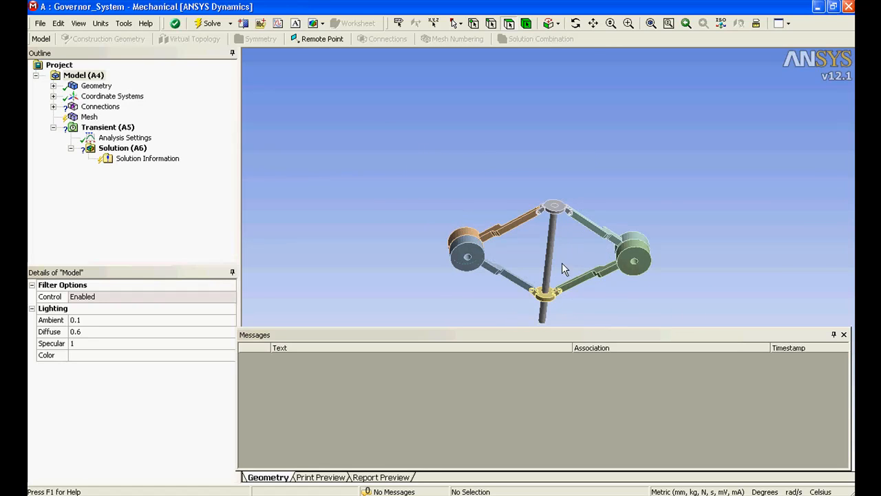
left_click_drag(561, 269, 482, 148)
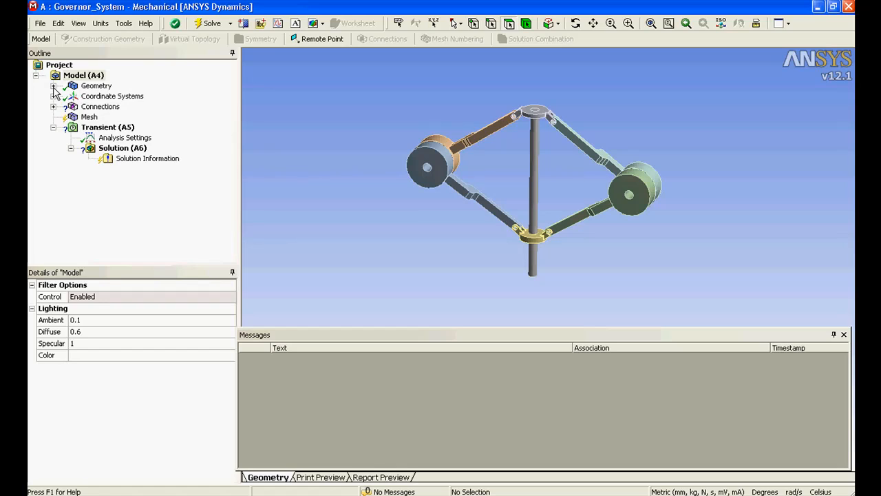
- Expand Geometry and check the main shaft's Rigid stiffness and inertial coordinate system
left_click(53, 86)
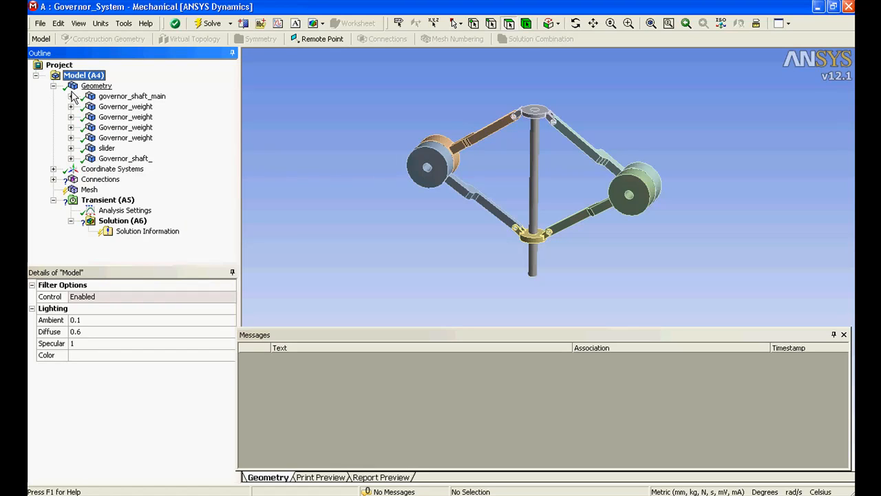
left_click(132, 96)
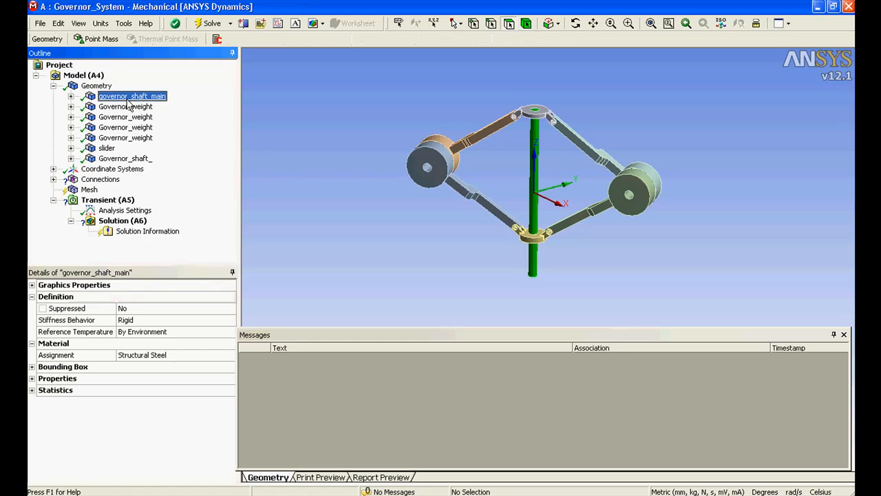
left_click(125, 117)
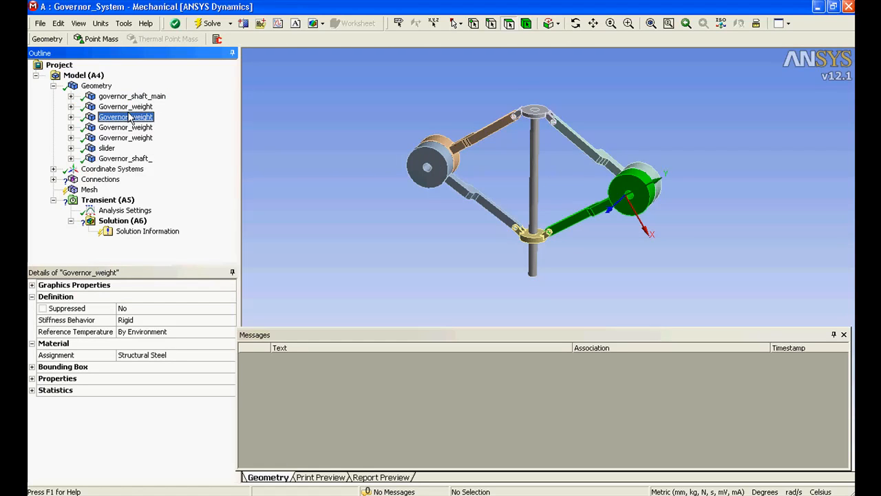
left_click(132, 96)
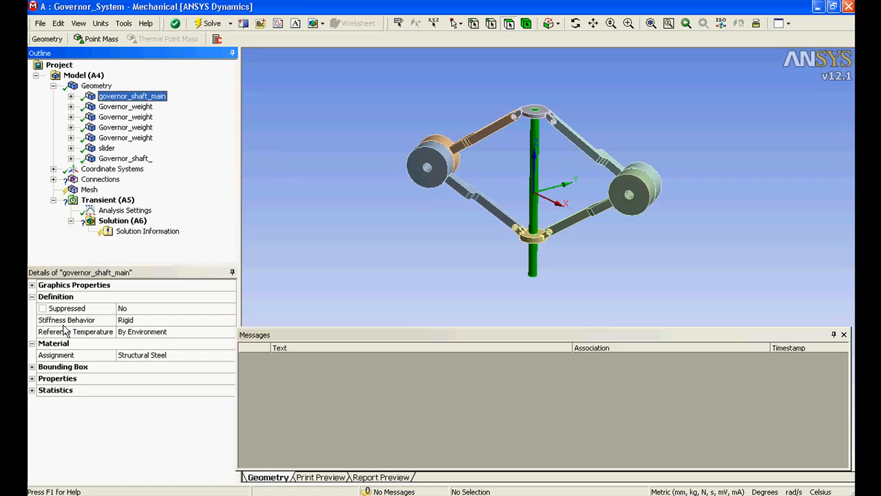
left_click(230, 320)
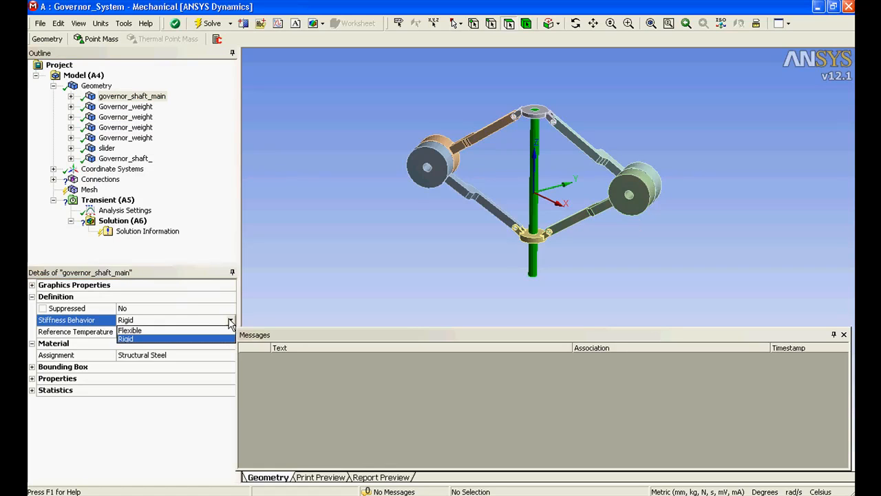
left_click(125, 339)
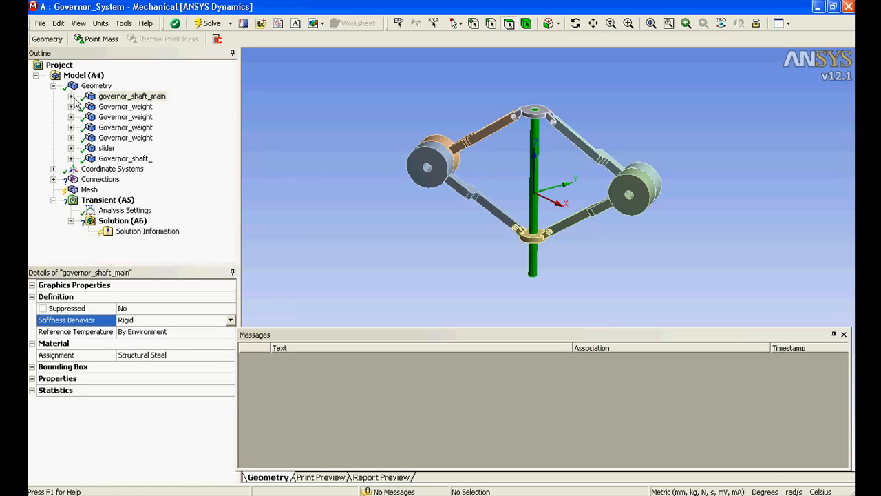
left_click(71, 96)
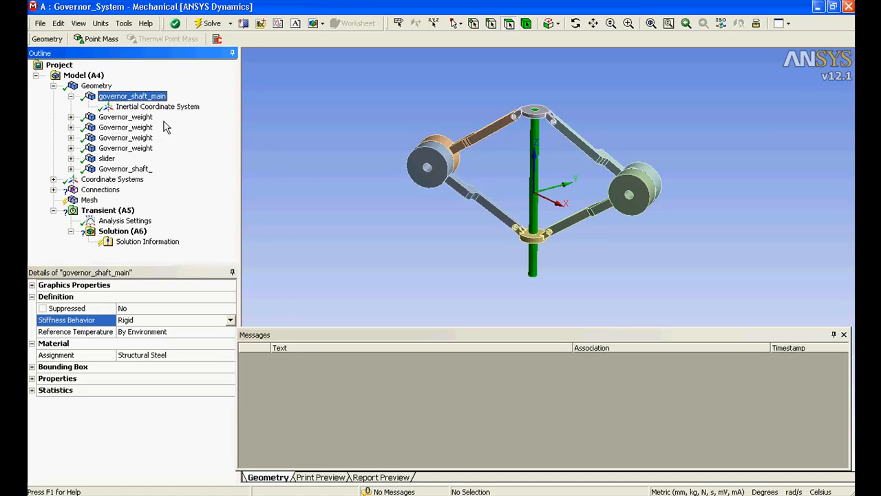
mouse_move(158, 112)
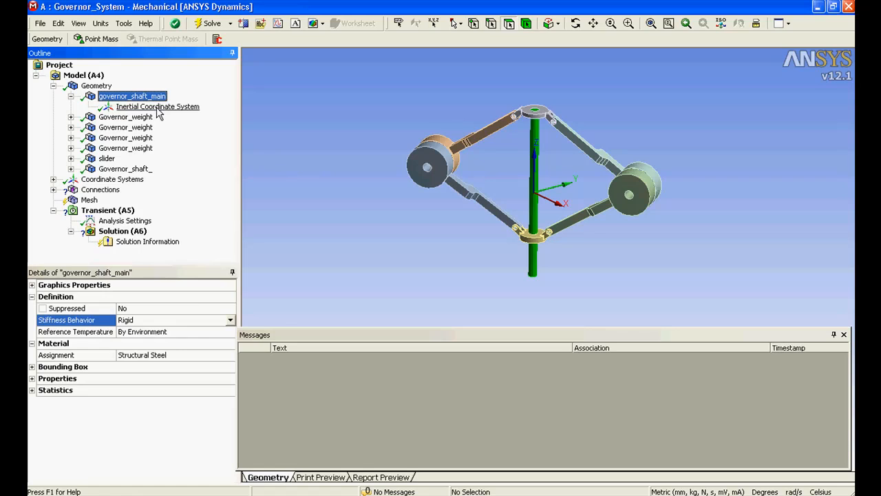
- Toggle the shaft to Flexible and back to Rigid, inspecting the weight's inertial coordinate system
left_click(230, 319)
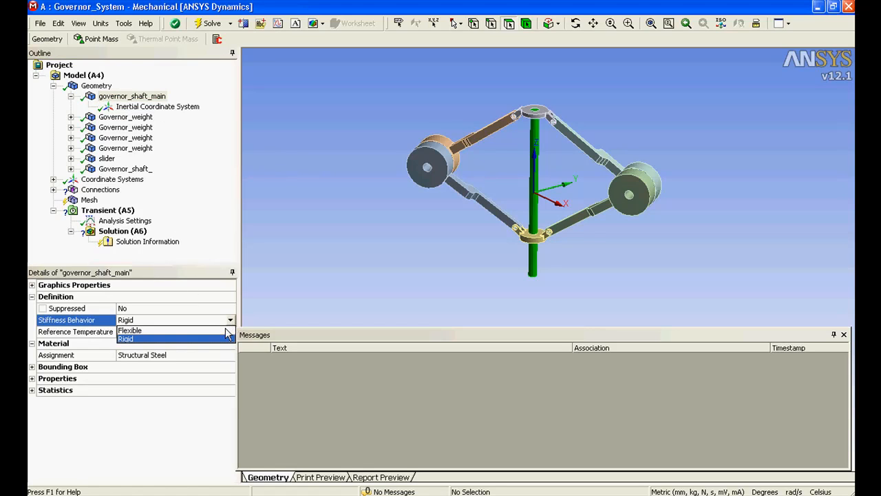
left_click(130, 331)
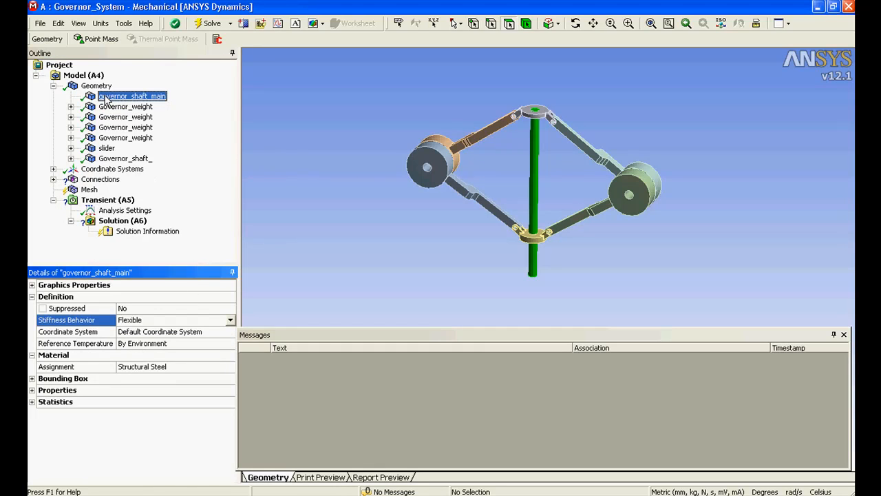
left_click(71, 106)
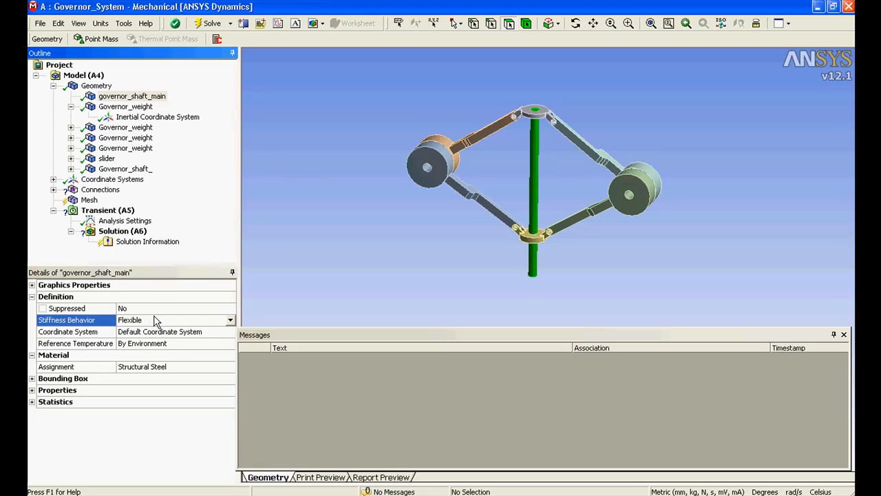
left_click(176, 320)
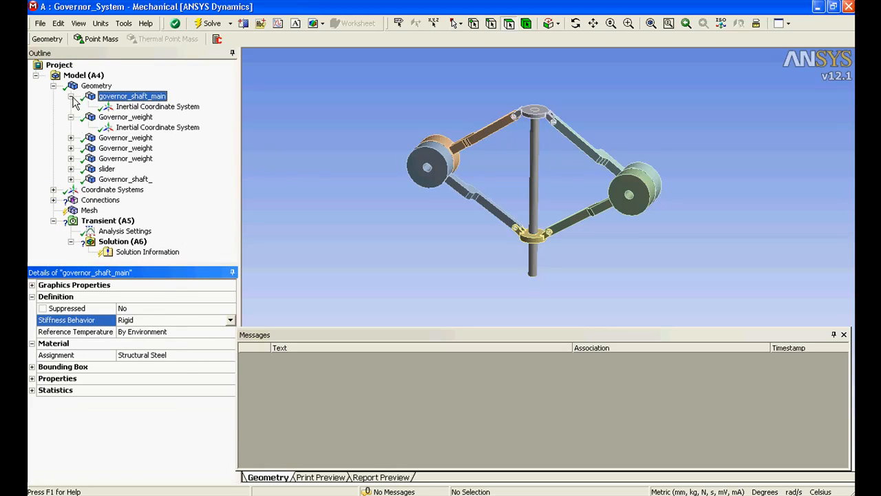
left_click(157, 106)
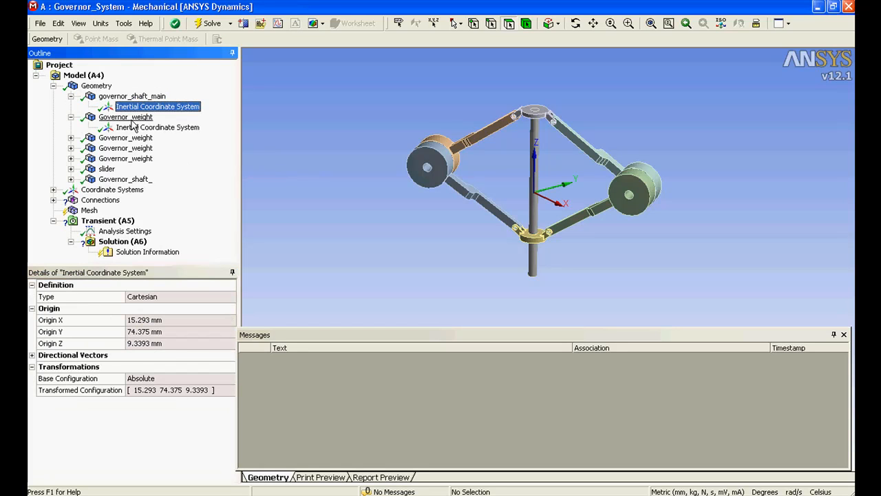
left_click(125, 117)
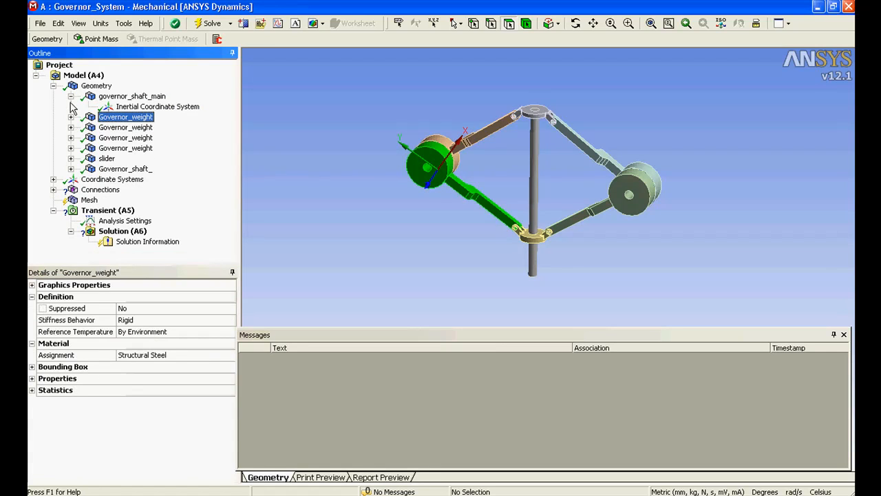
left_click(71, 95)
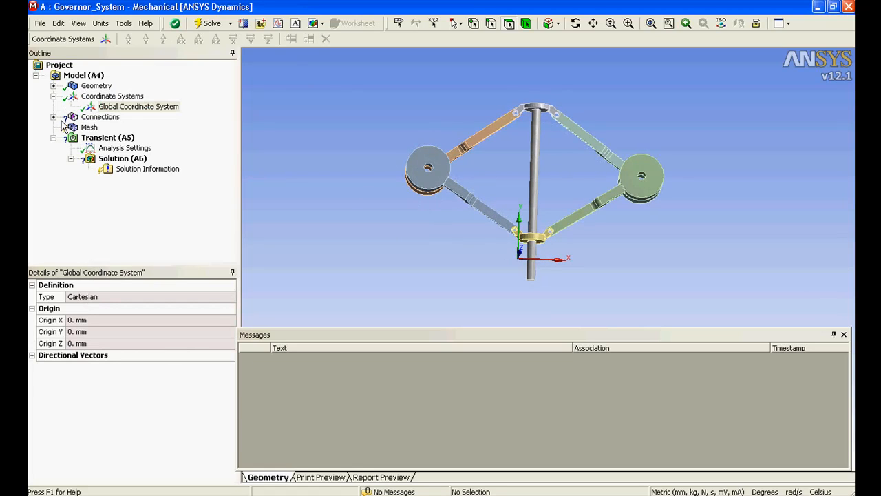
- Select Contact Region through Contact Region 8 under Connections for deletion
left_click(54, 116)
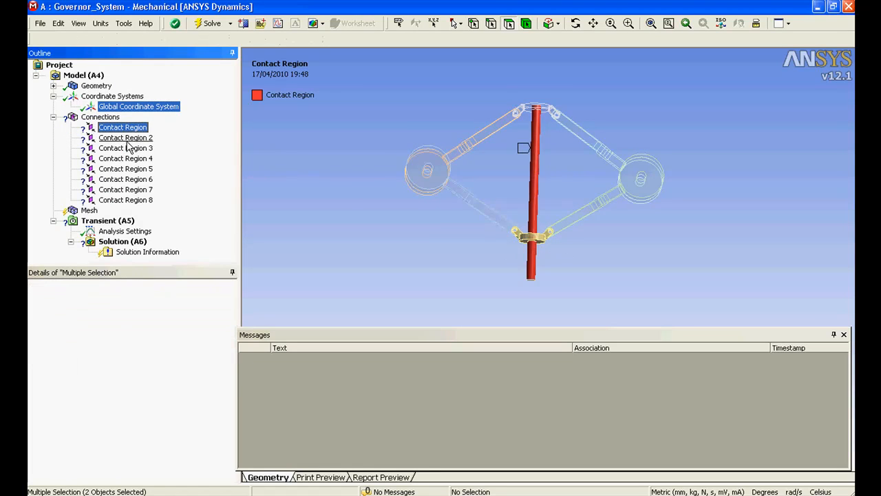
left_click(125, 158)
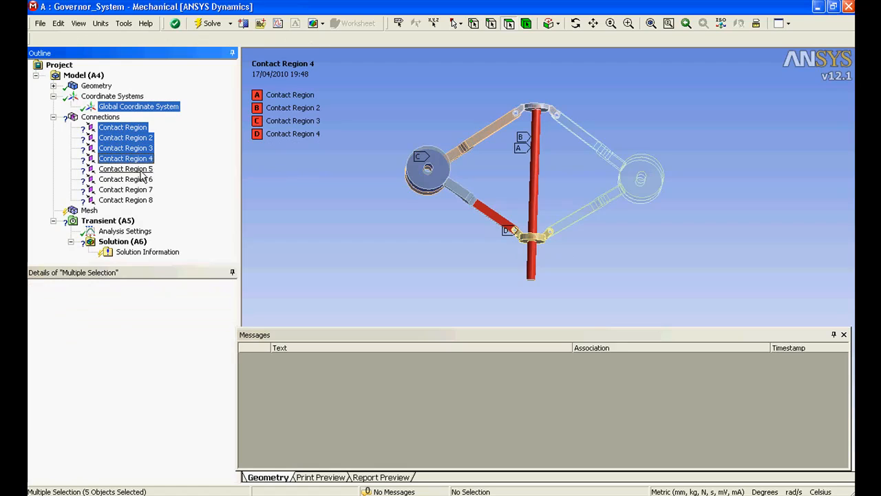
left_click(125, 199)
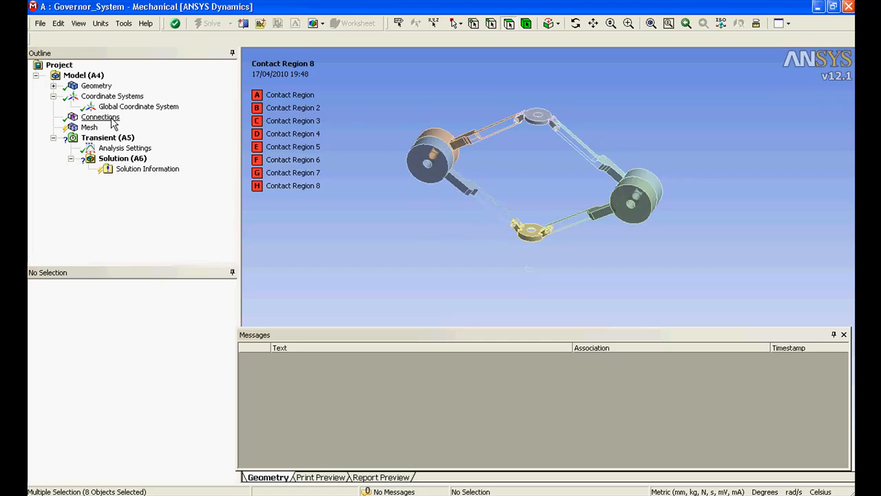
left_click(101, 116)
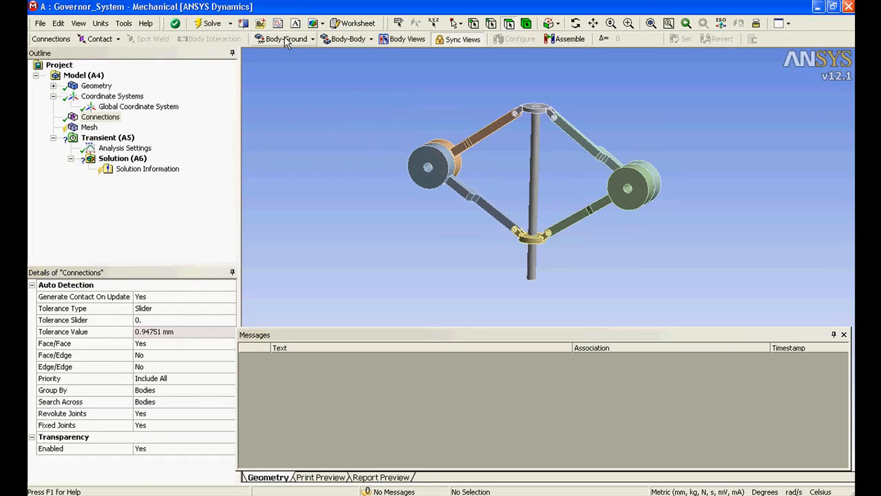
- Add a Fixed body-to-ground joint scoped to governor_shaft_main
left_click(282, 38)
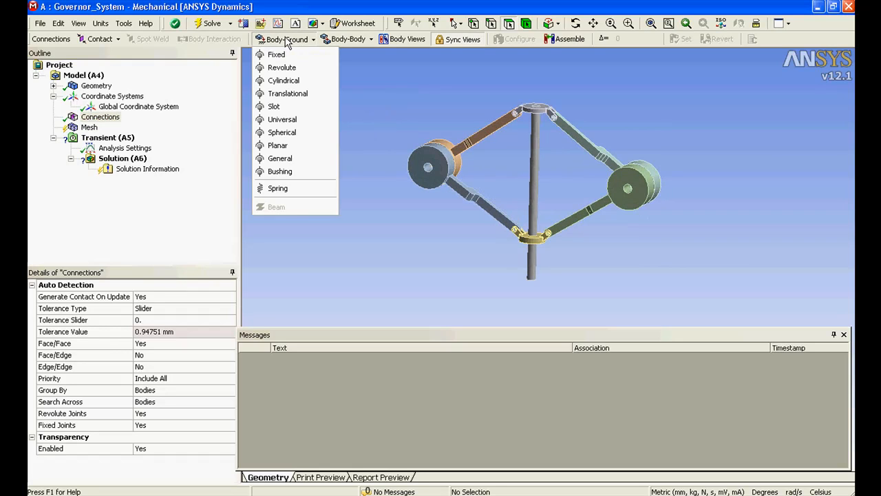
left_click(345, 39)
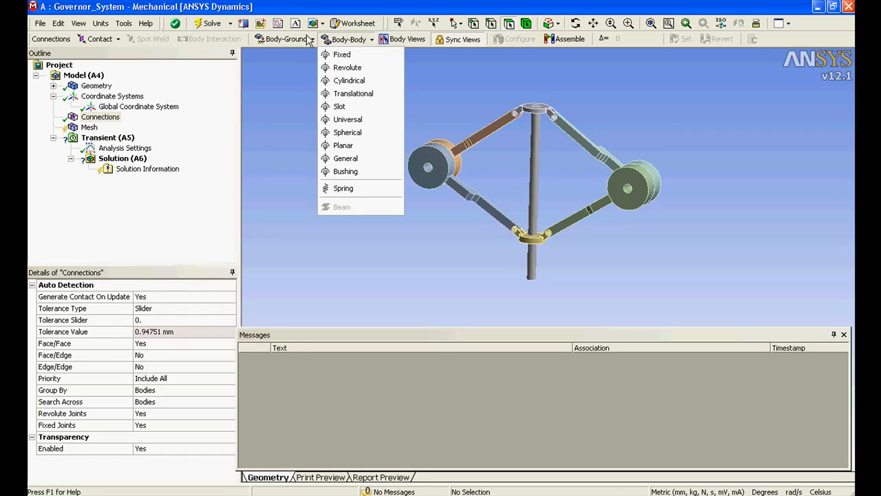
left_click(279, 38)
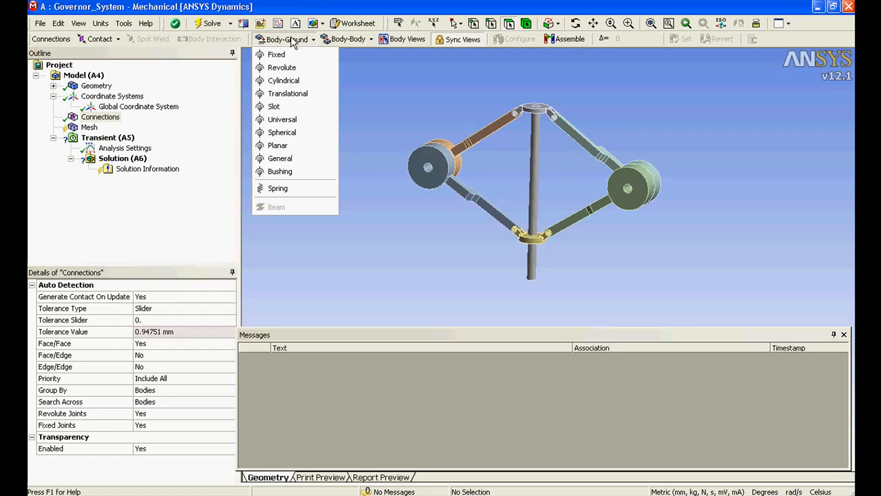
mouse_move(277, 54)
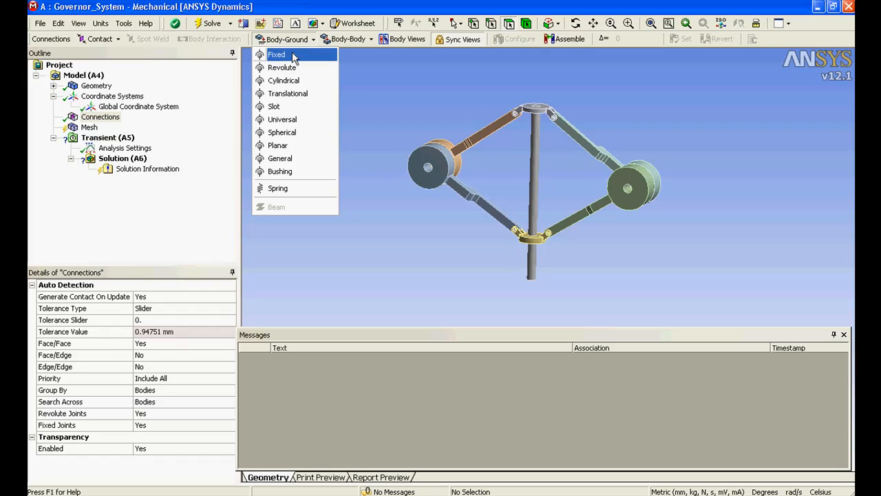
left_click(276, 55)
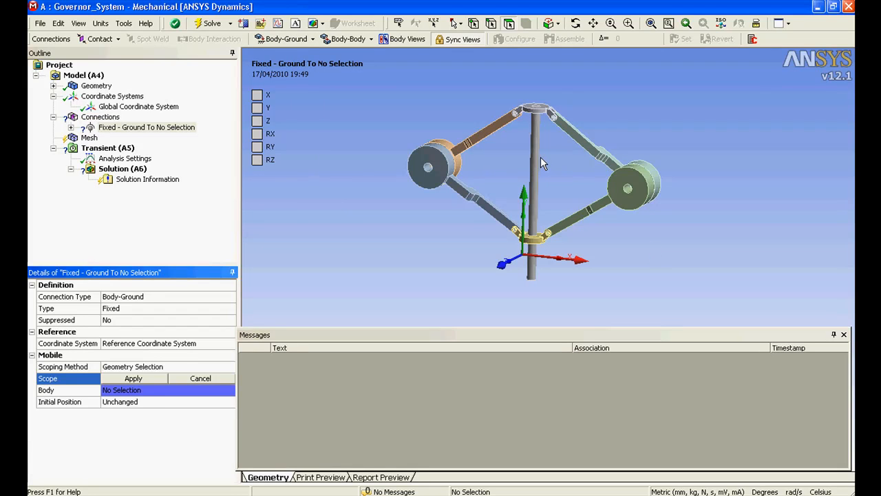
left_click(532, 173)
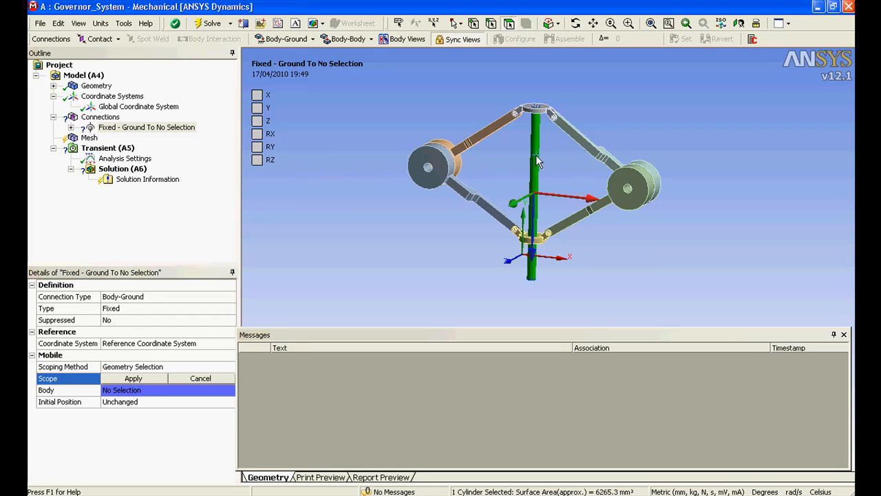
mouse_move(120, 383)
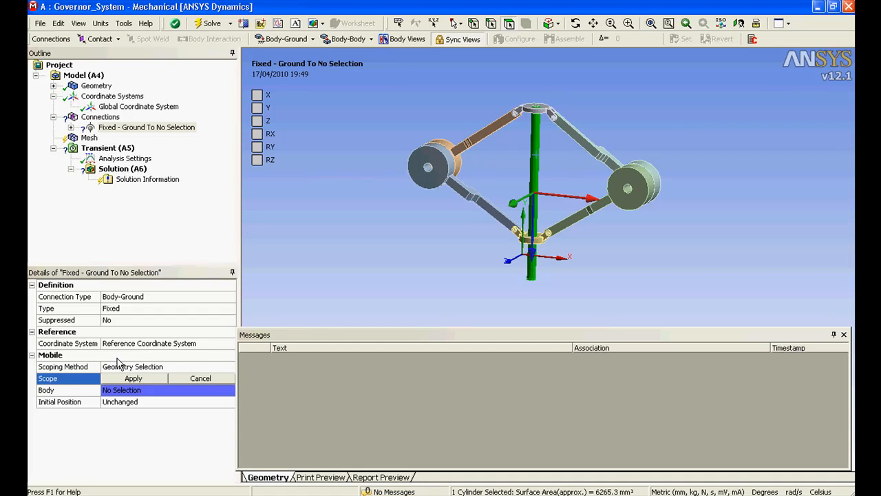
mouse_move(118, 378)
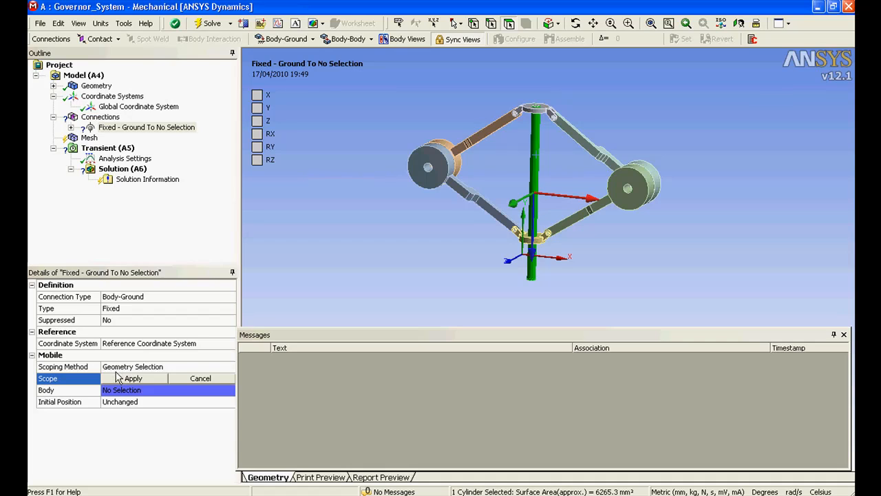
left_click(133, 378)
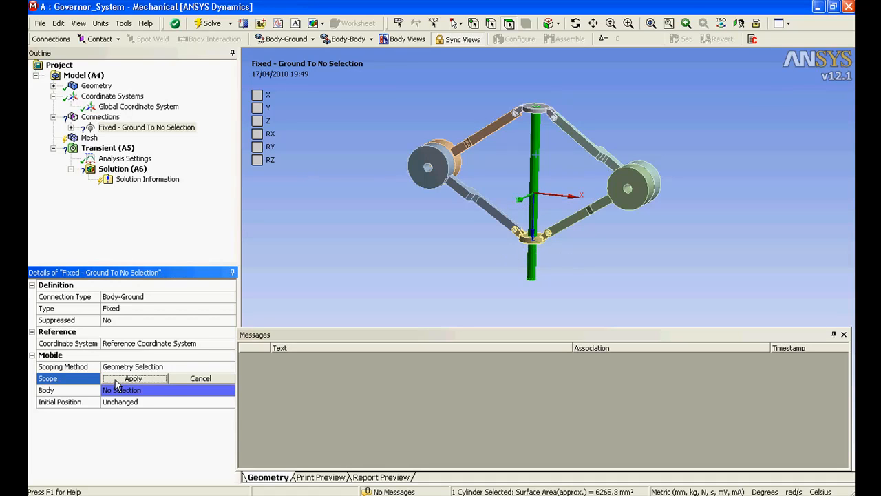
left_click(133, 378)
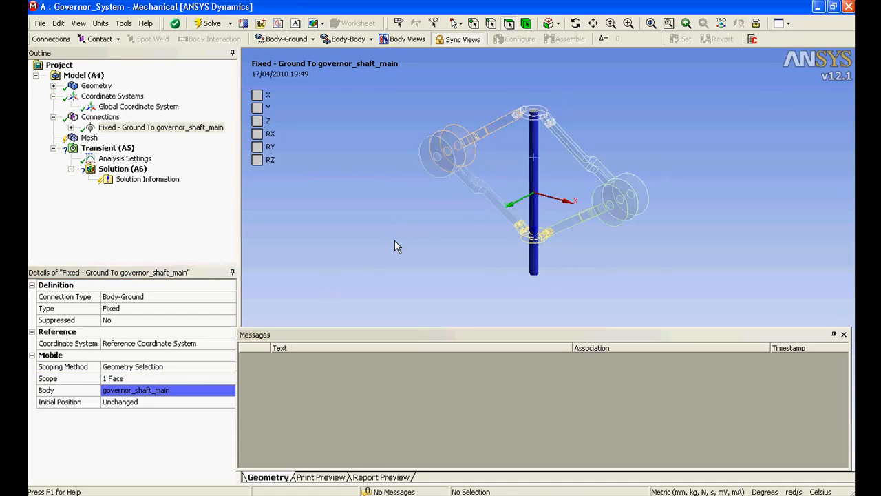
left_click(367, 39)
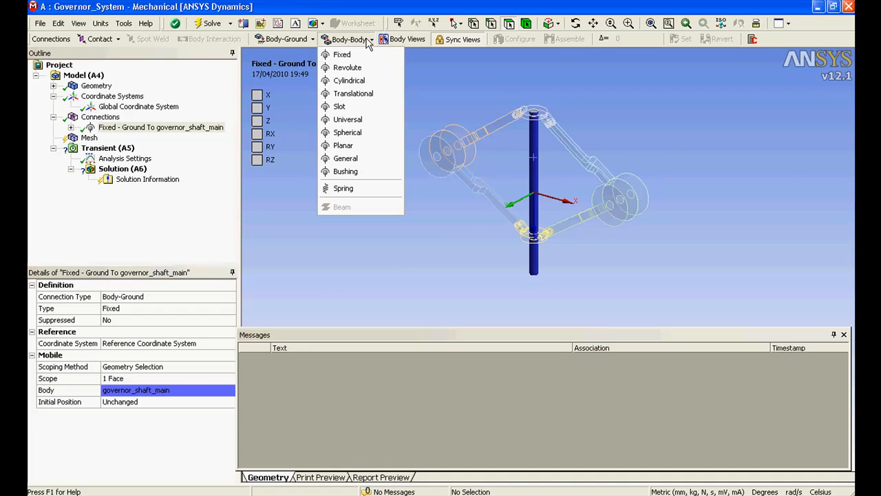
- Add a Revolute joint from the main shaft, applying the top hub's bore face as mobile
left_click(347, 67)
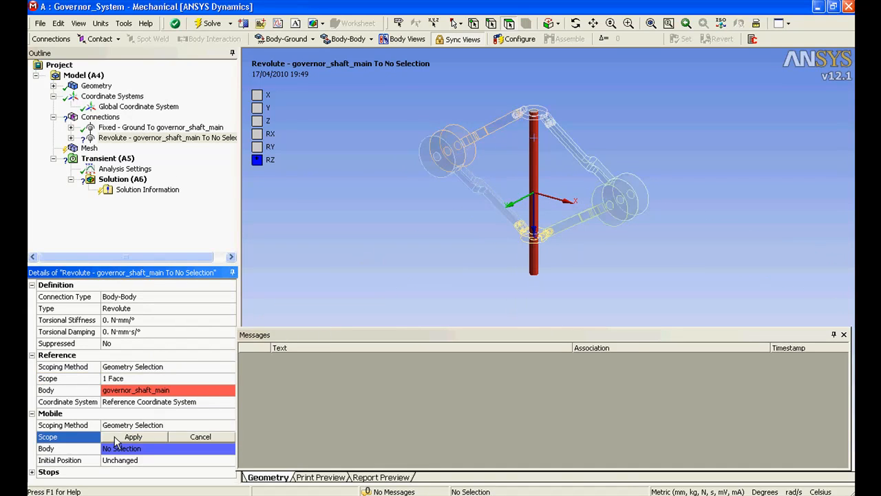
mouse_move(498, 63)
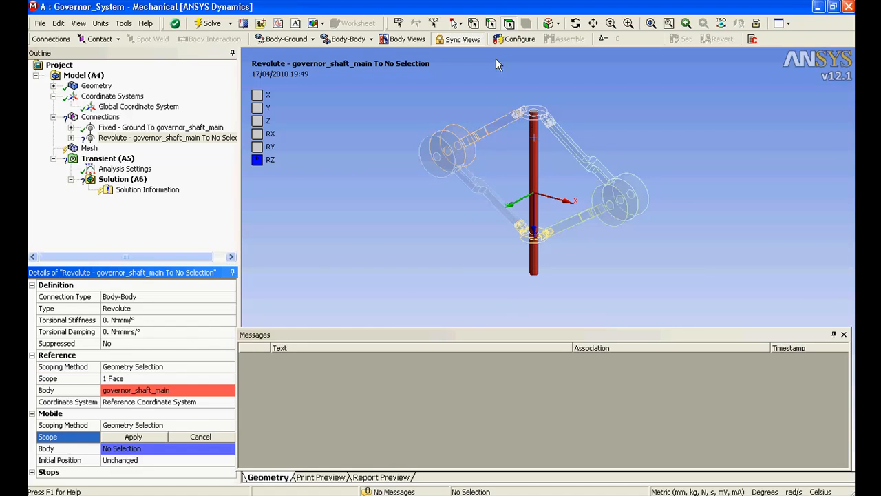
left_click(406, 38)
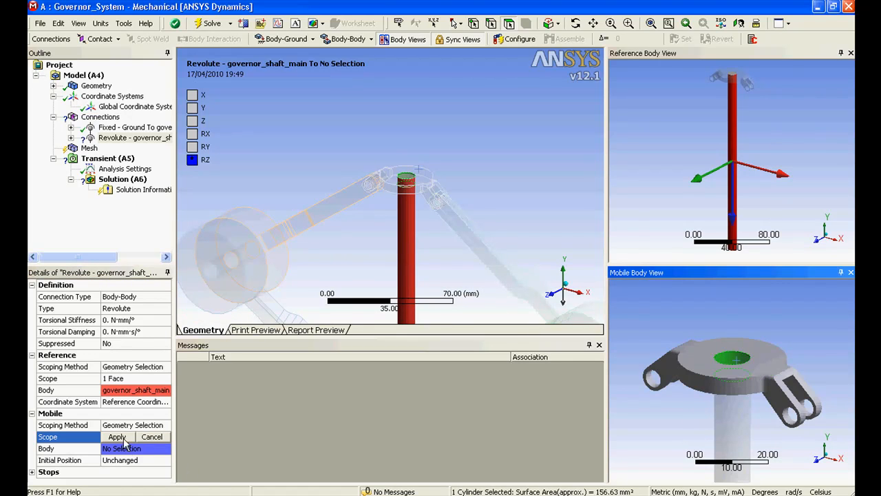
left_click(117, 436)
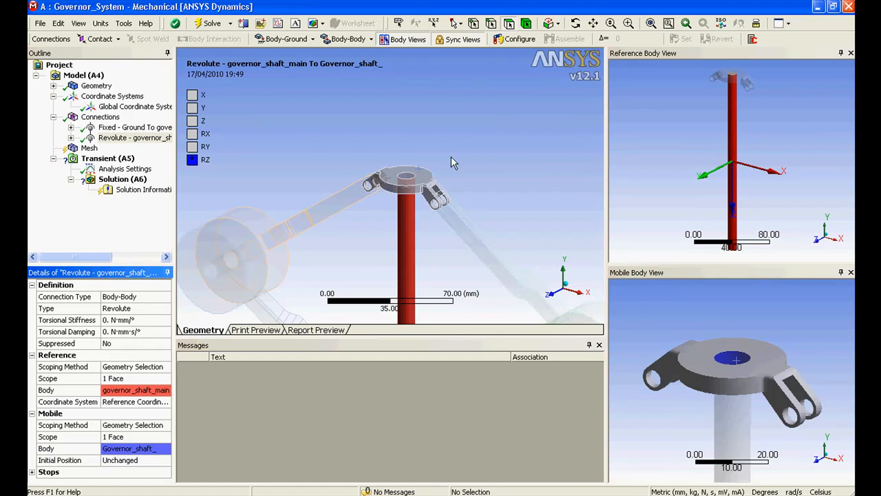
left_click(369, 38)
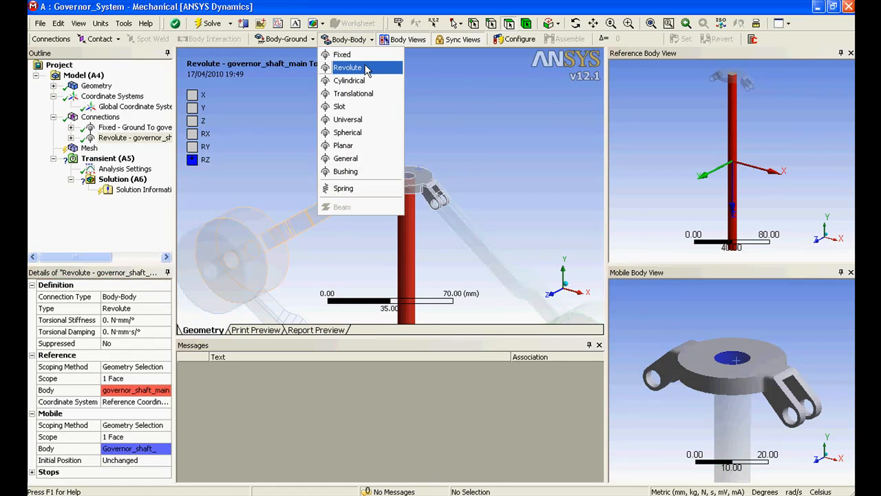
- Start another Revolute joint, applying a Governor_weight pin face as the reference
left_click(348, 68)
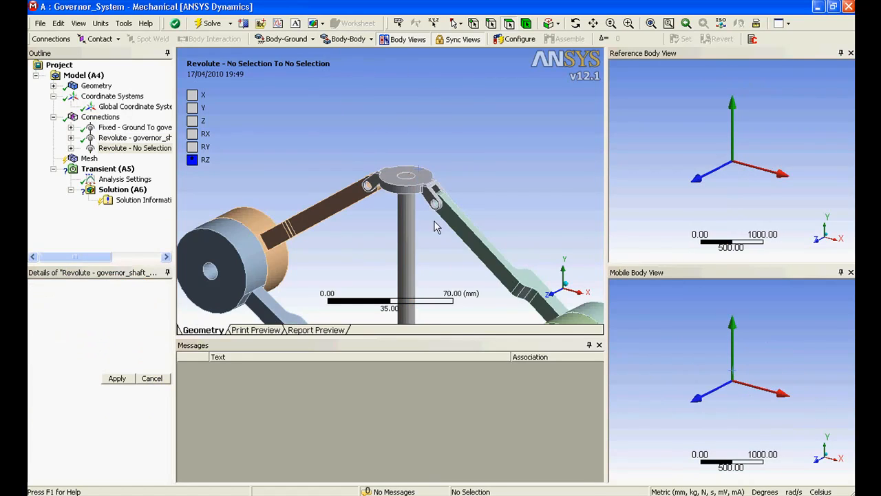
left_click(135, 147)
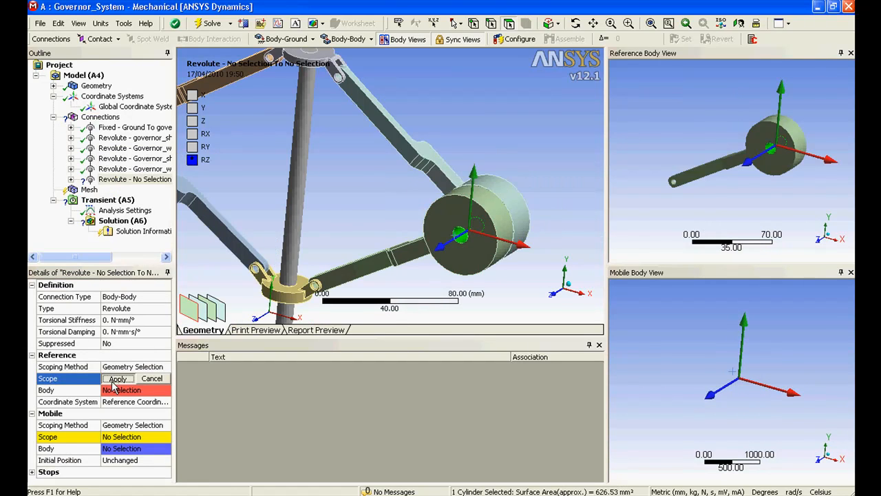
left_click(117, 378)
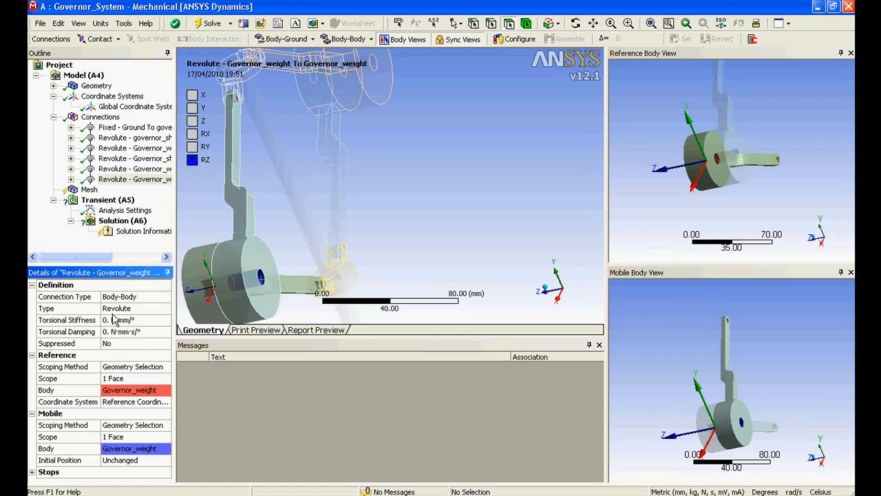
mouse_move(118, 309)
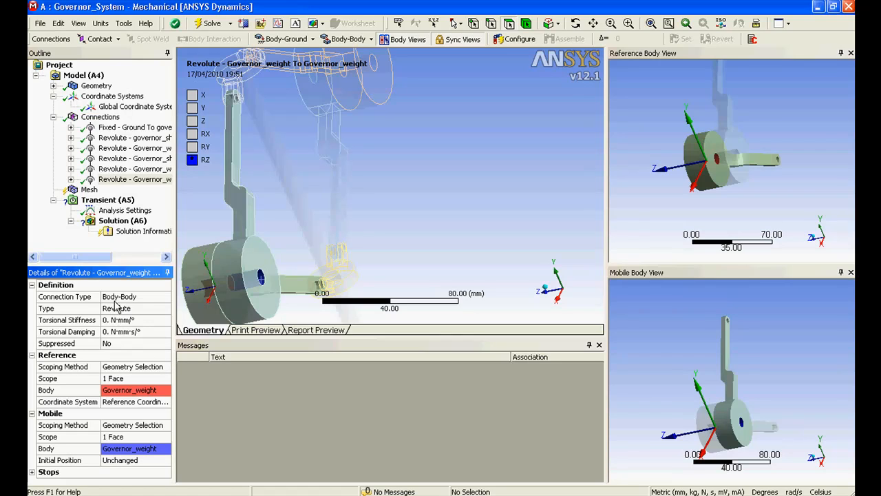
mouse_move(155, 319)
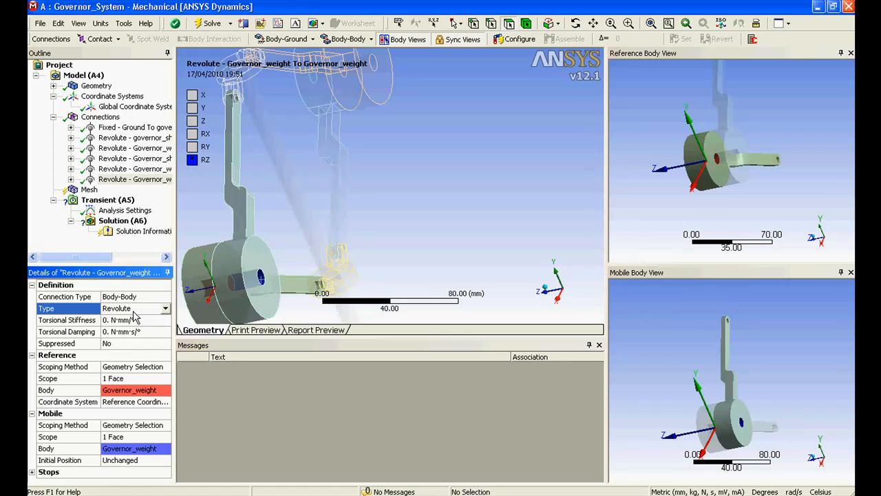
left_click(64, 296)
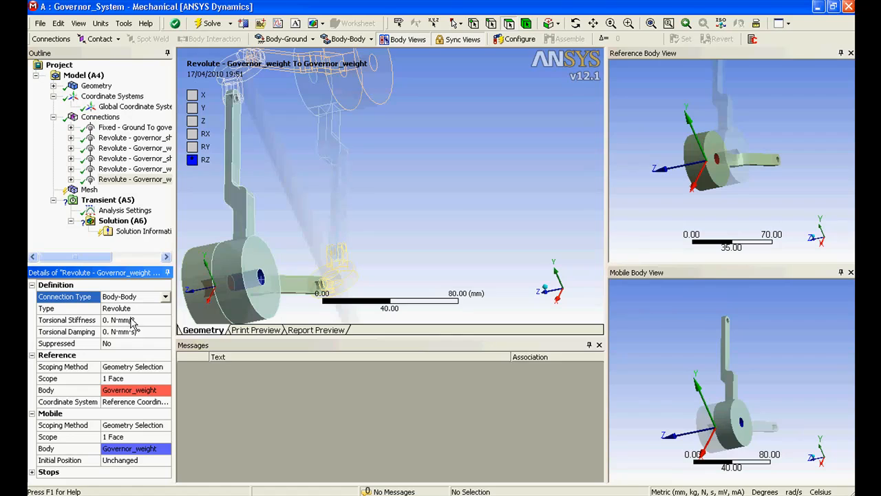
left_click(134, 331)
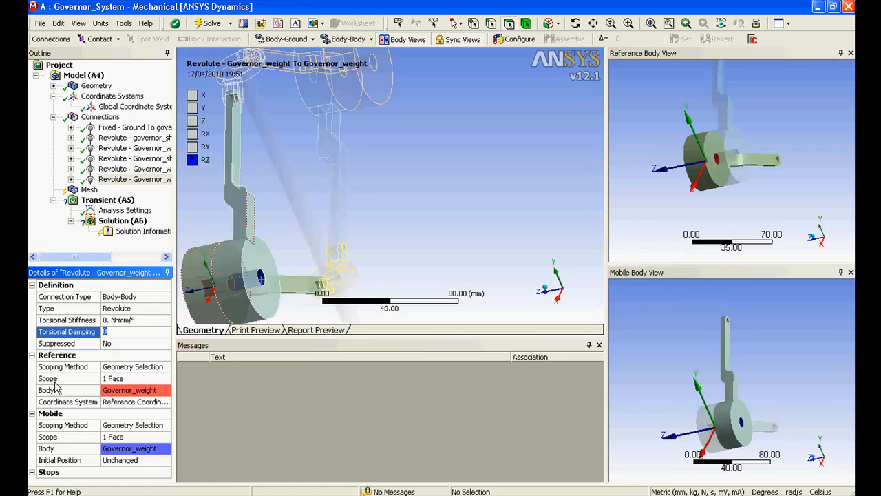
mouse_move(61, 385)
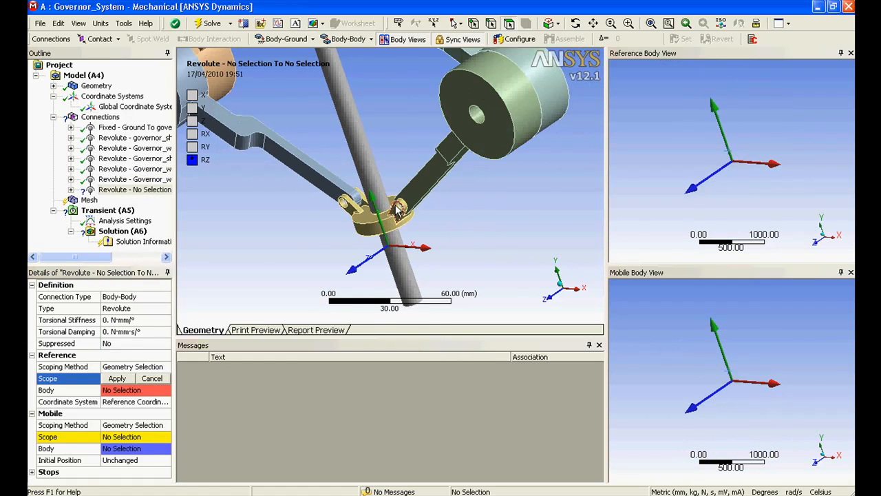
- Pick the collar pin holes and apply the weight arm's pin face as the mobile scope
left_click(393, 213)
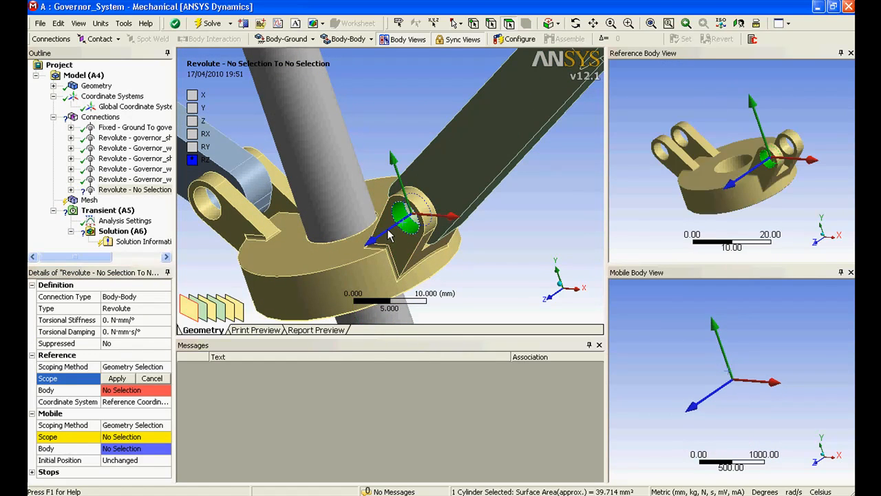
left_click(788, 151)
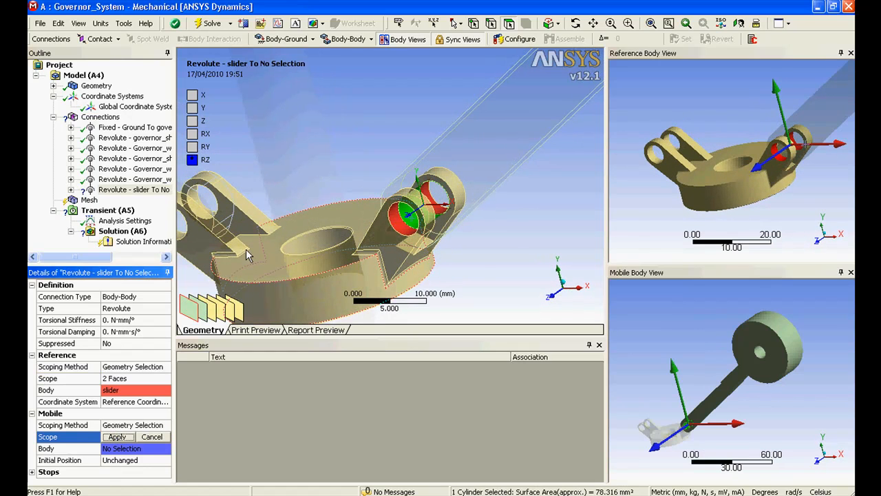
left_click(349, 39)
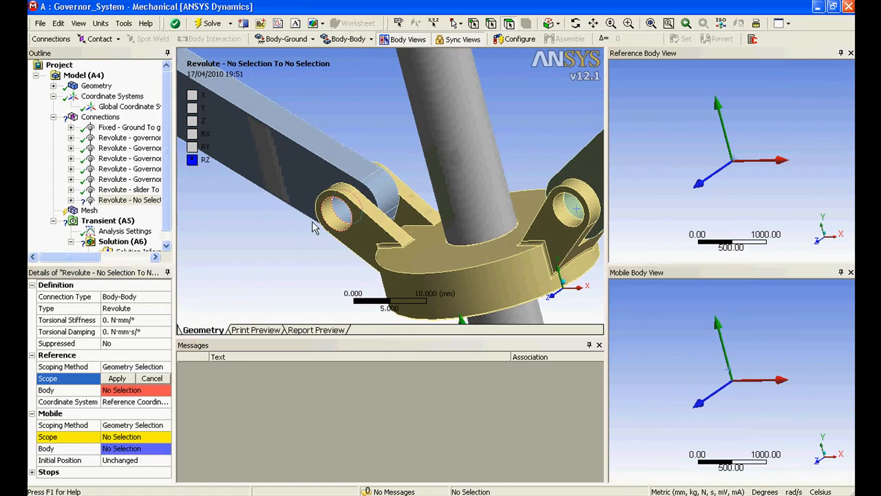
left_click(334, 220)
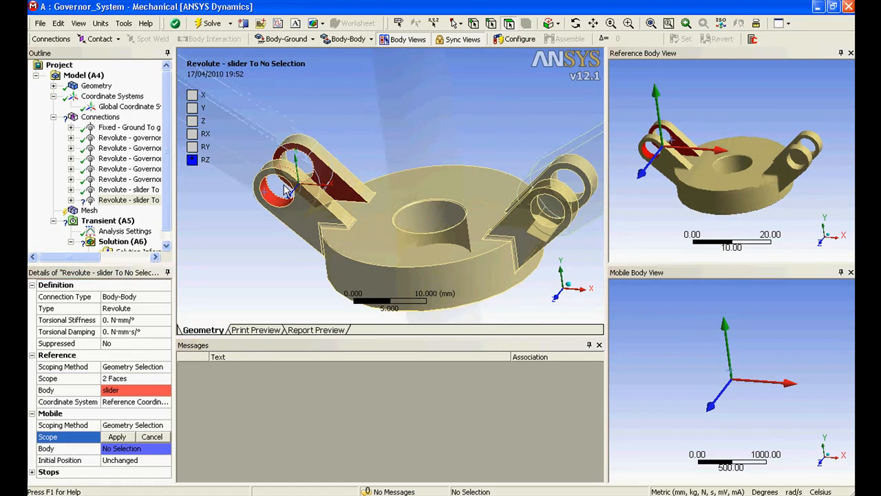
left_click(286, 189)
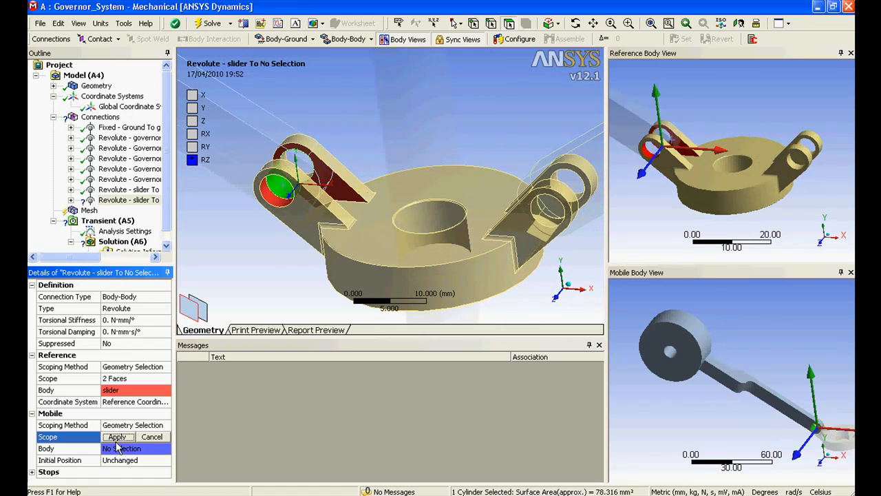
left_click(116, 437)
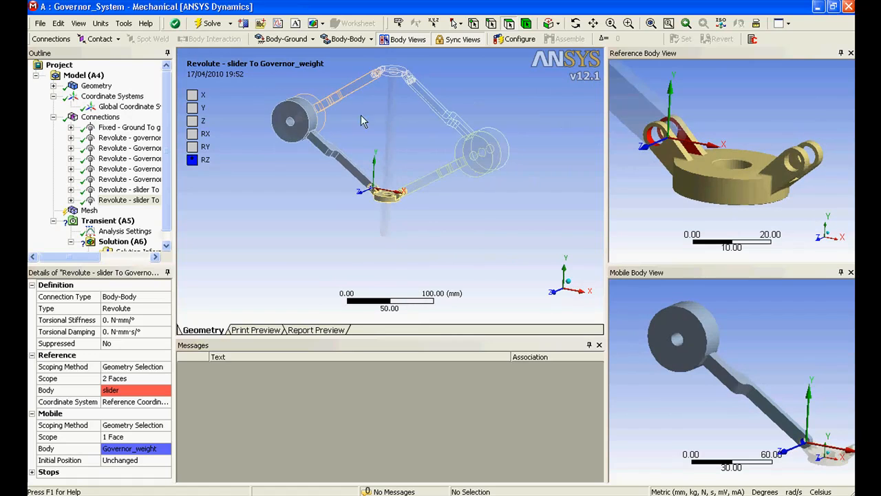
left_click(129, 137)
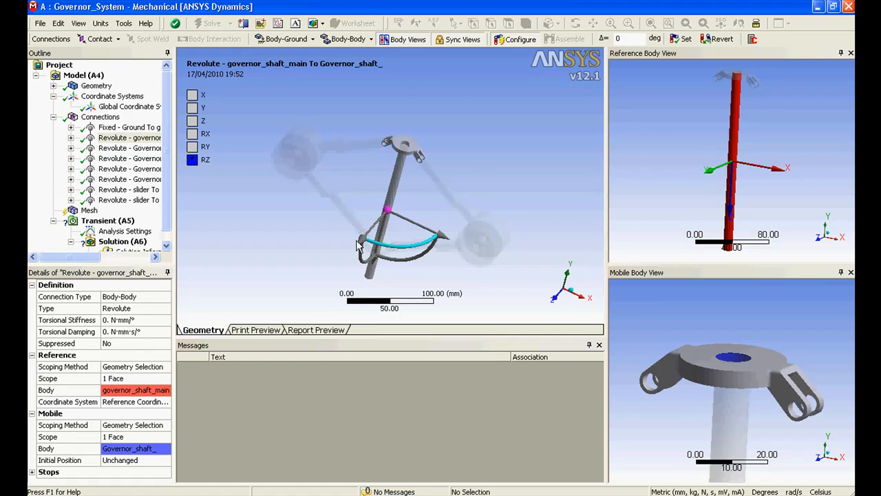
mouse_move(375, 268)
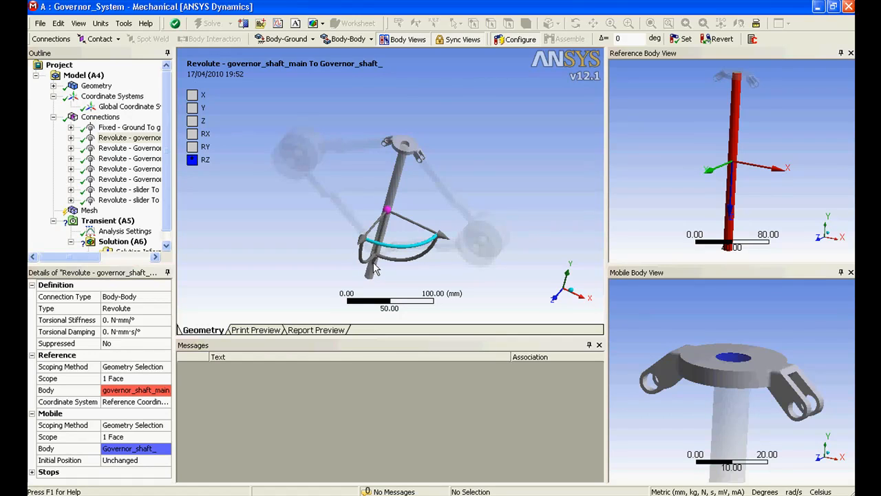
mouse_move(378, 283)
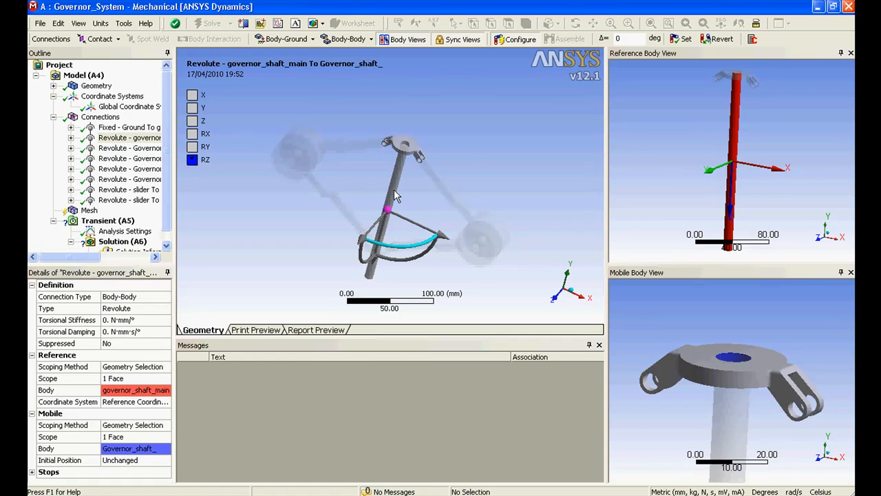
mouse_move(403, 152)
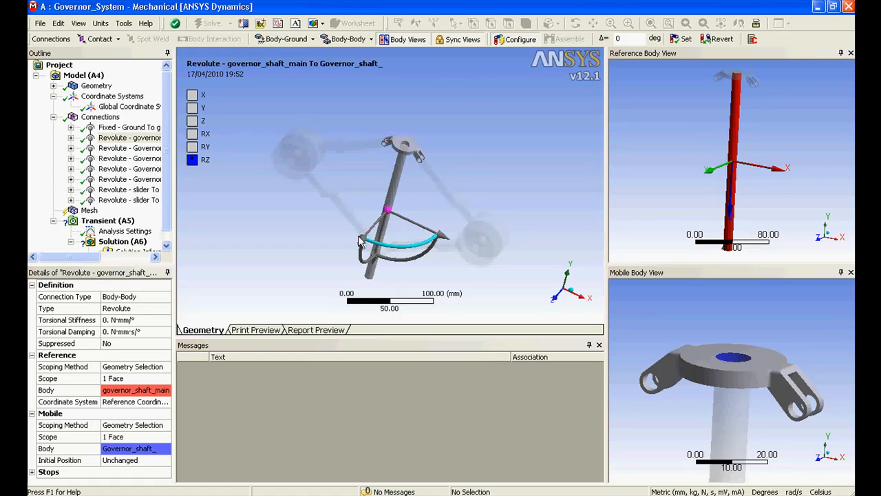
mouse_move(411, 262)
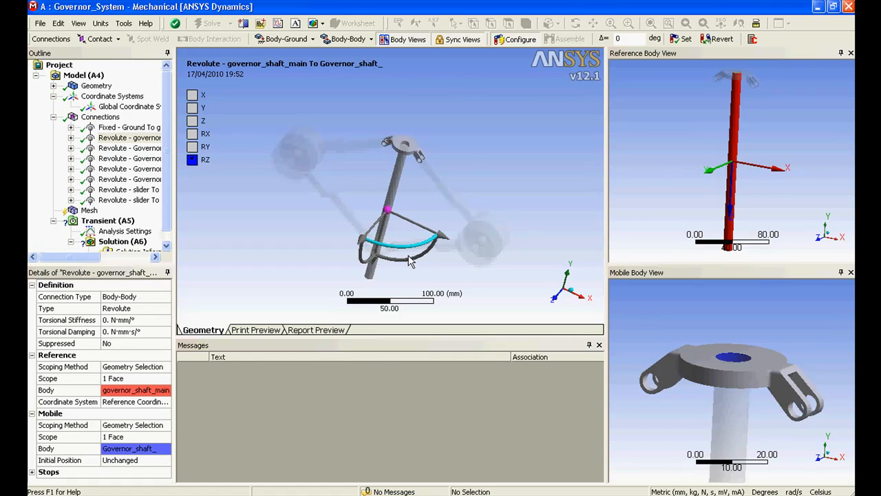
mouse_move(332, 243)
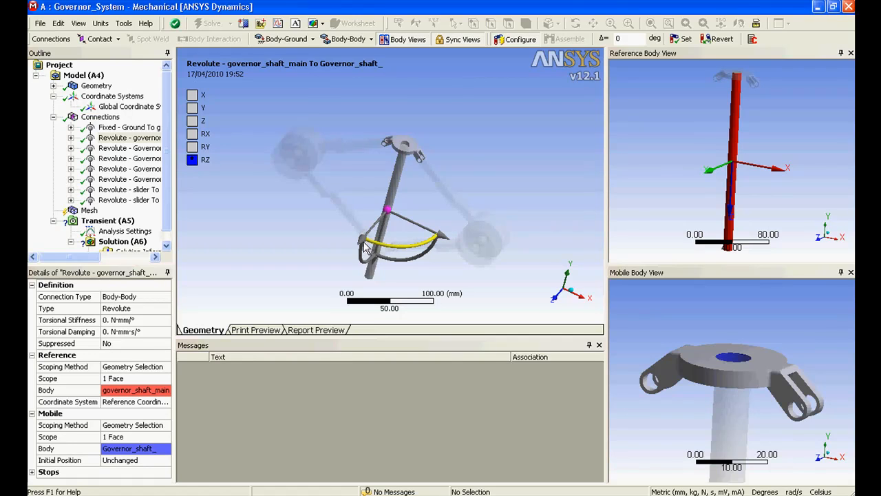
mouse_move(400, 257)
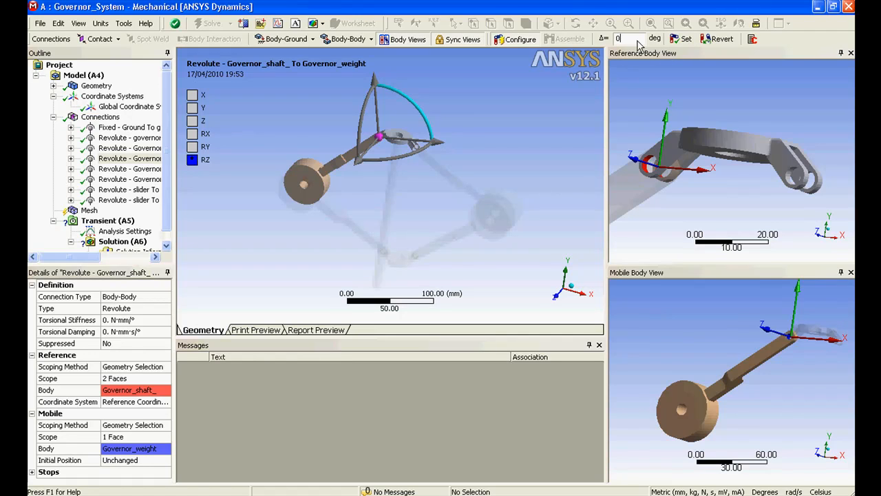
- Enter 100 degrees in the joint's Δ box and set the rotation
type("100")
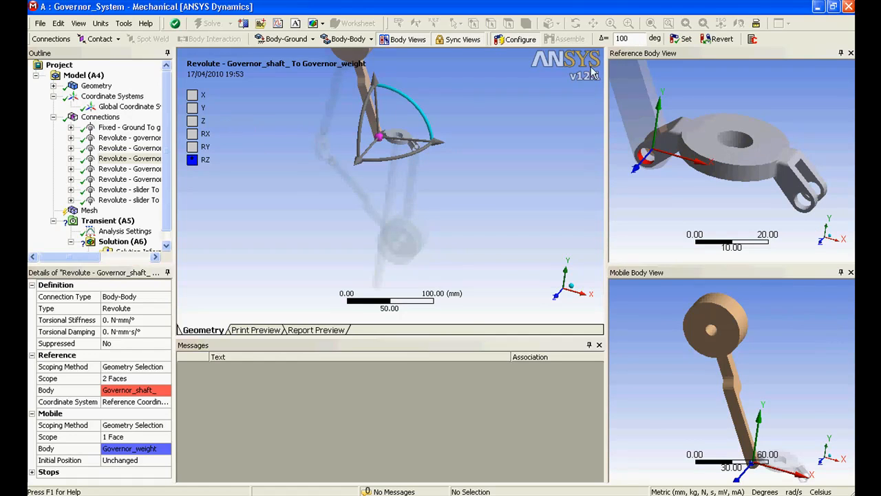
left_click(206, 22)
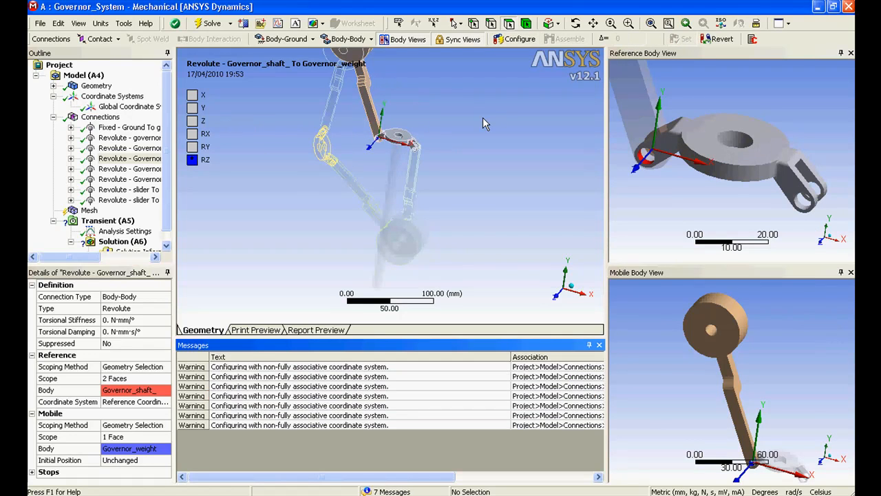
mouse_move(482, 121)
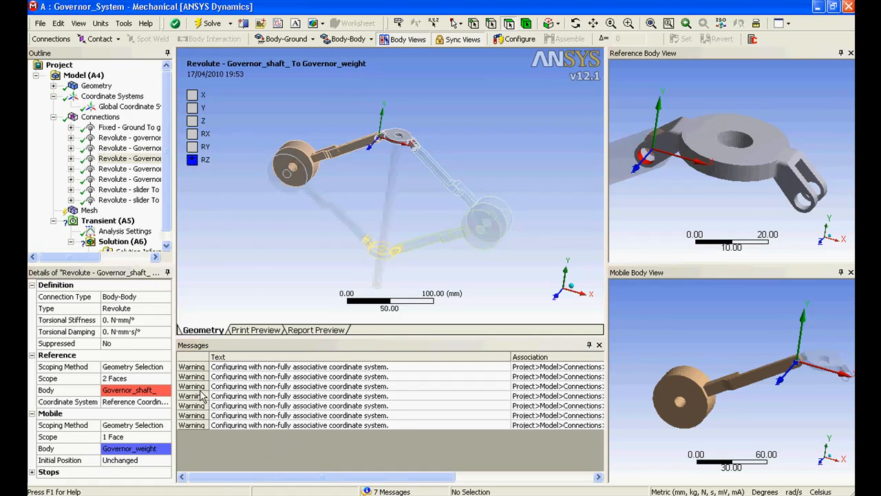
mouse_move(137, 159)
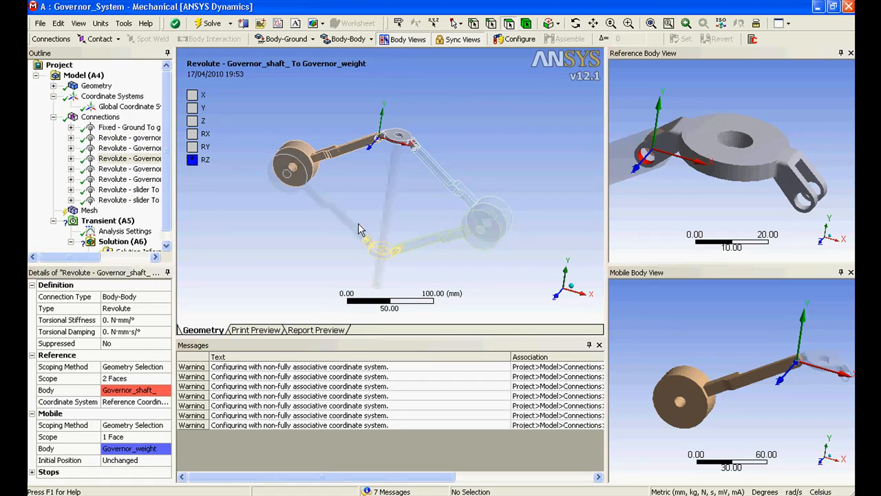
mouse_move(380, 88)
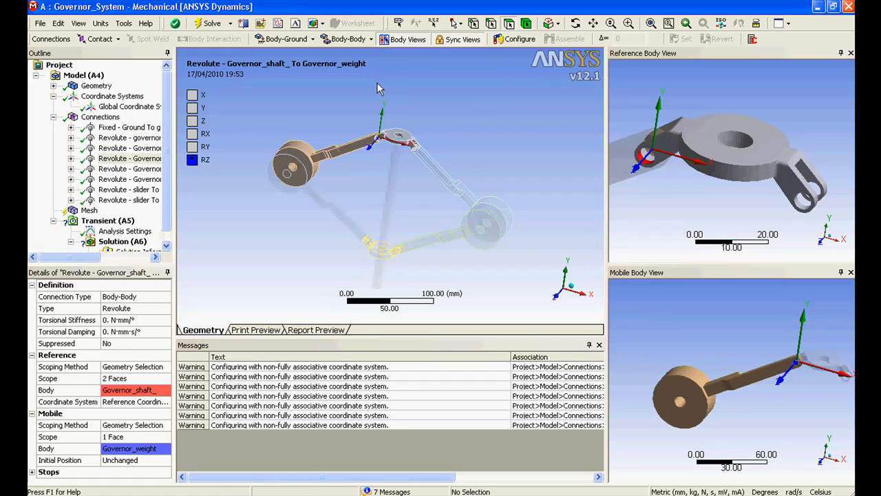
- Add a Cylindrical joint with the slider bore face applied as the mobile body
left_click(348, 39)
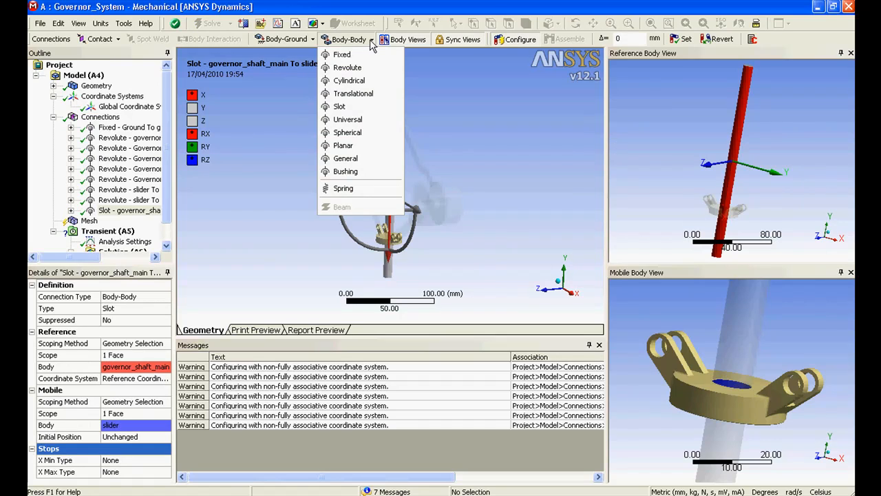
mouse_move(356, 81)
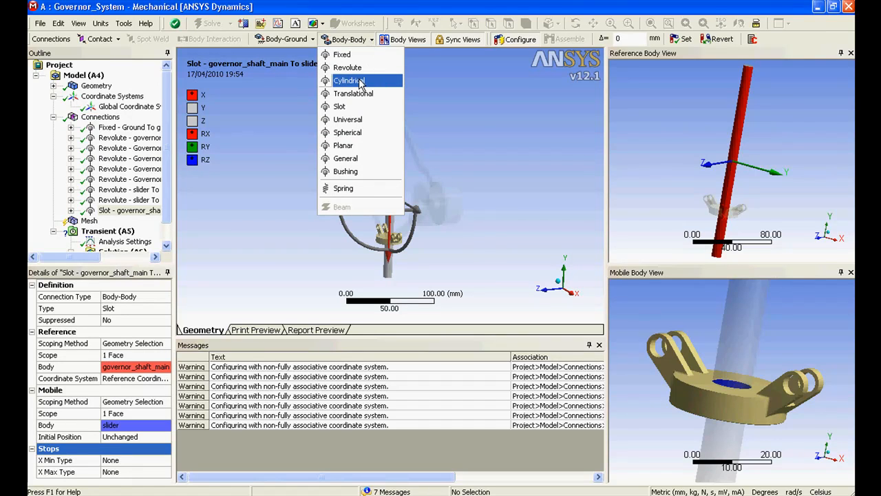
left_click(348, 81)
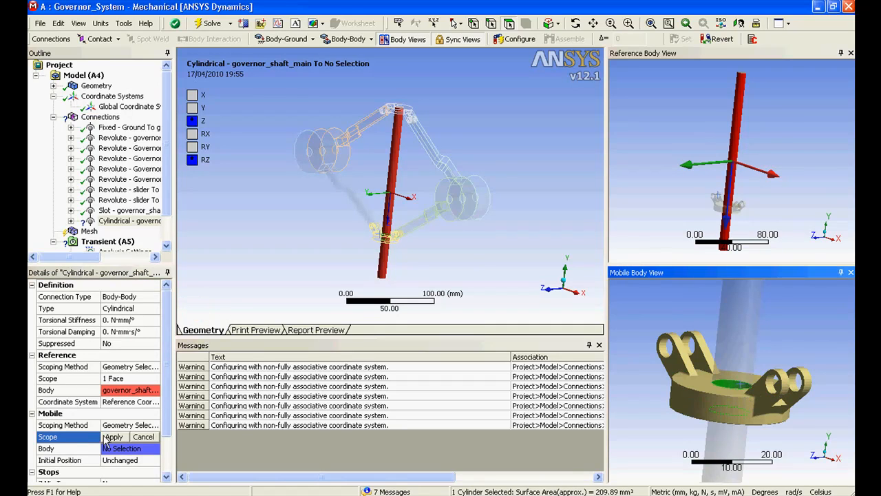
left_click(113, 437)
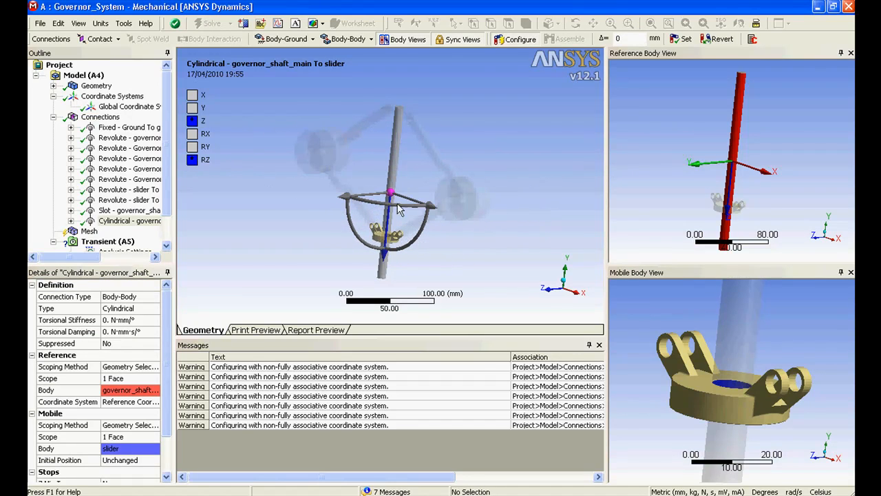
mouse_move(517, 39)
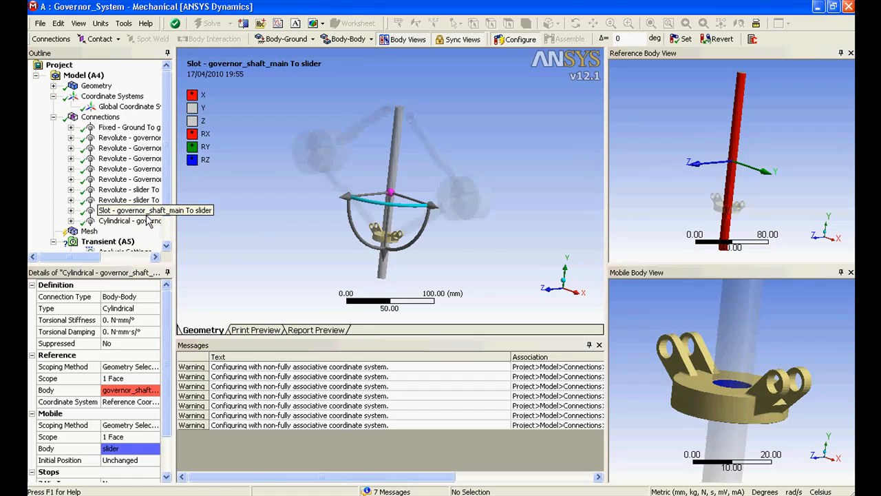
left_click(129, 210)
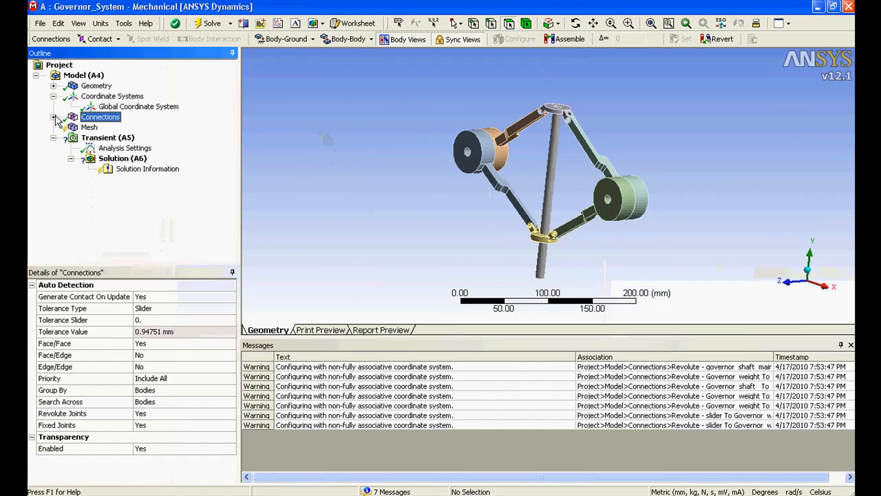
- Set the transient Analysis Settings to 3 steps, ending at 1, 2 and 3 s
left_click(107, 137)
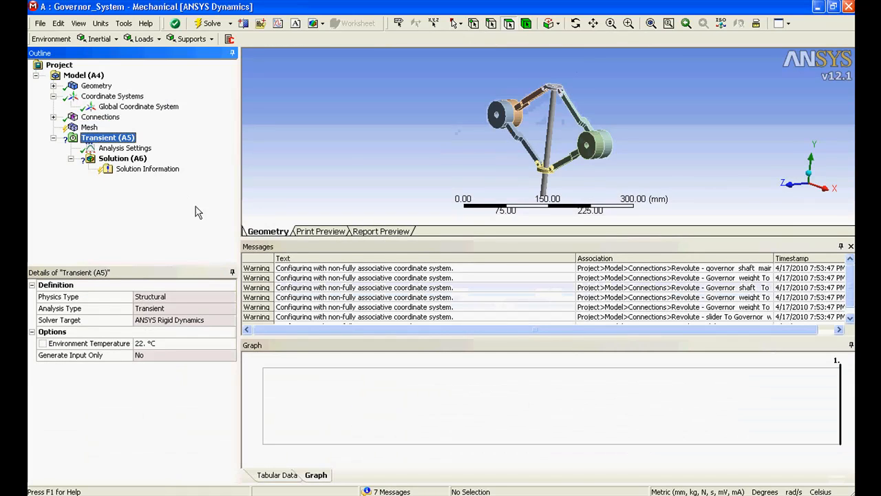
left_click(125, 148)
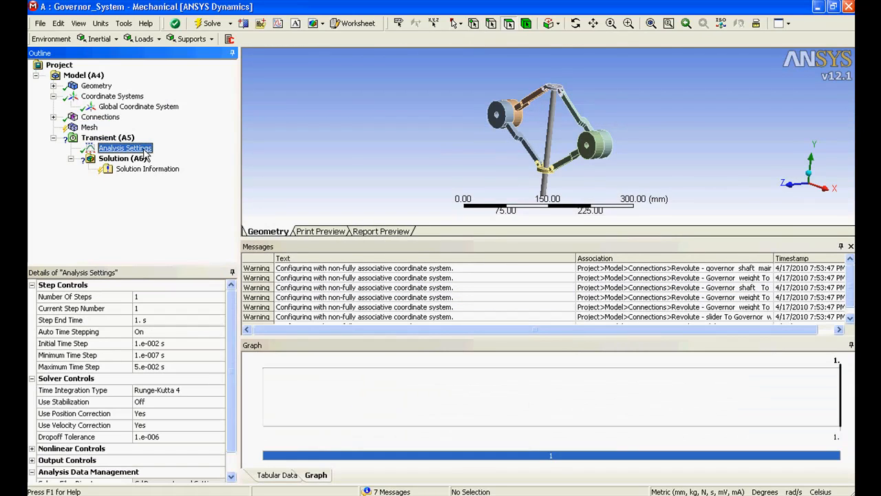
left_click(172, 297)
type("3")
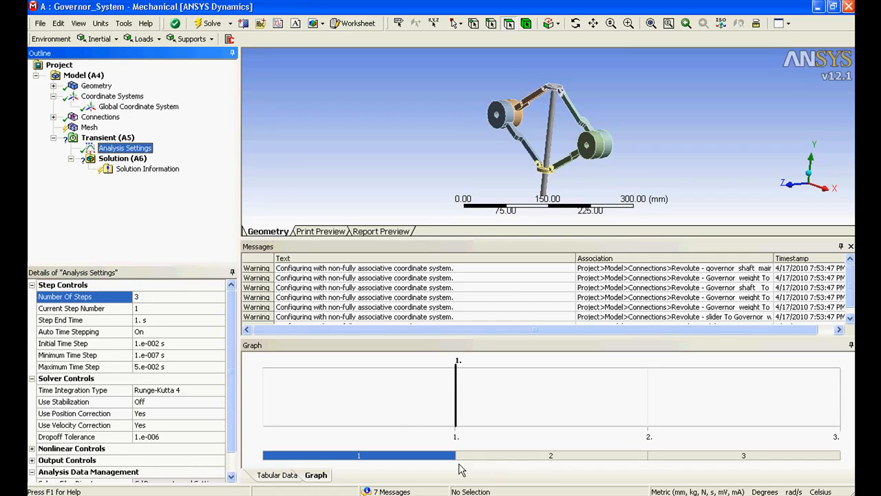
left_click(277, 475)
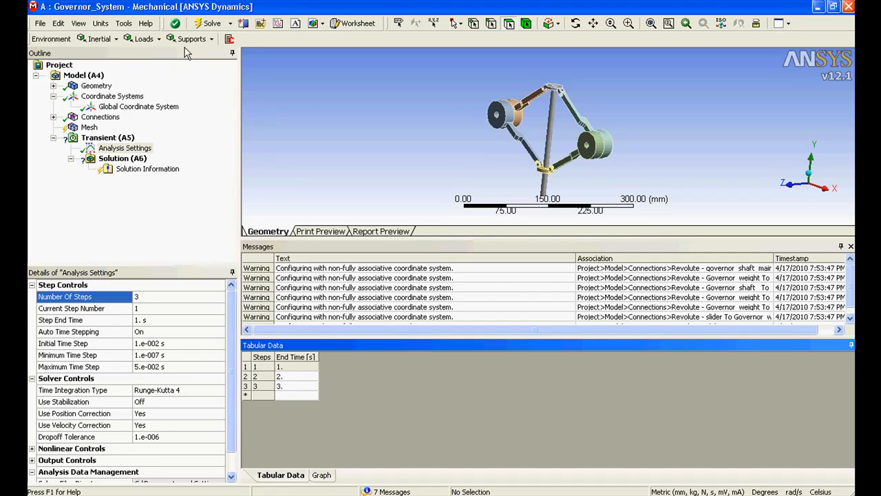
- Insert a Remote Displacement scoped to the slider's bore face, with all components Free
left_click(192, 39)
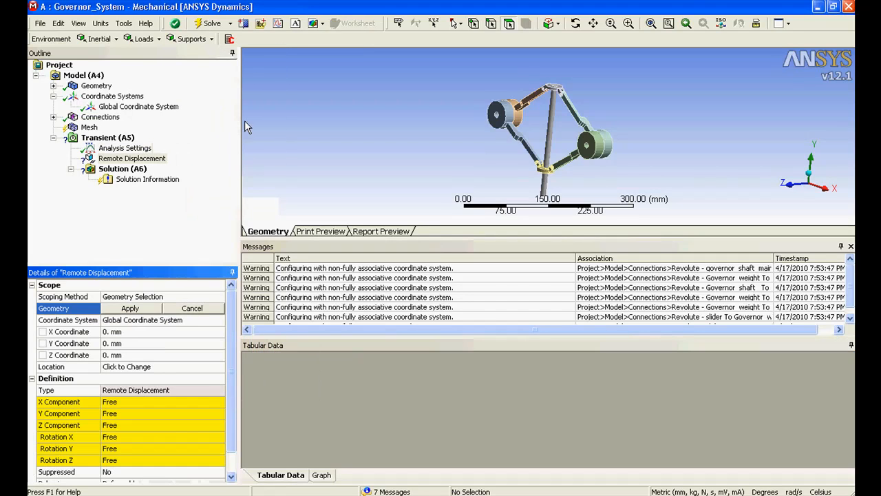
mouse_move(191, 109)
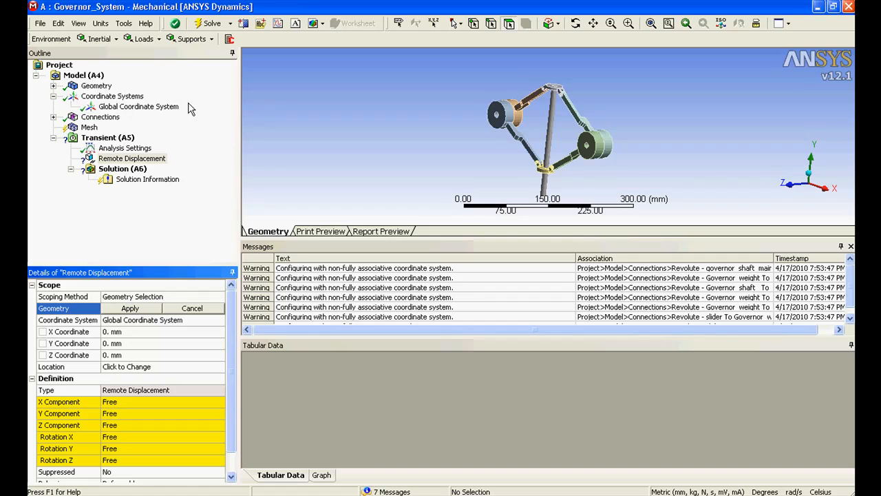
mouse_move(308, 126)
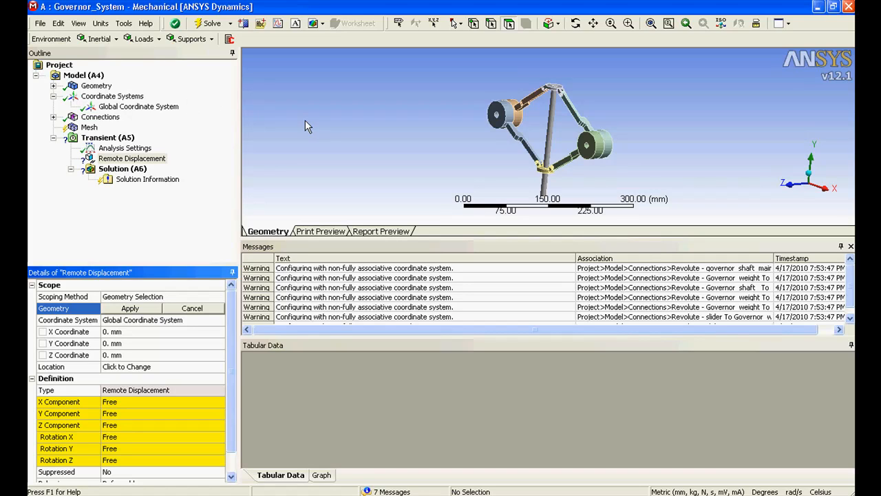
mouse_move(122, 417)
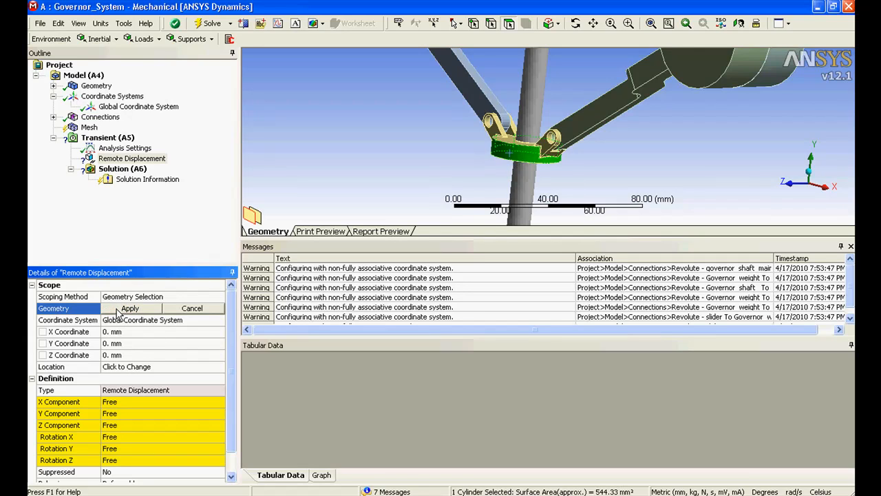
left_click(130, 308)
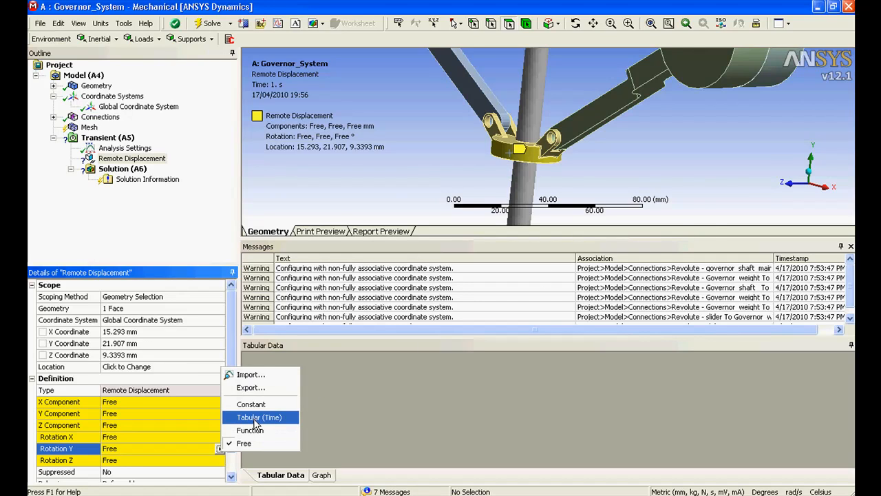
- Enter Rotation Y values 180, 360 and 540° at 1, 2 and 3 s, checking the graph
left_click(259, 418)
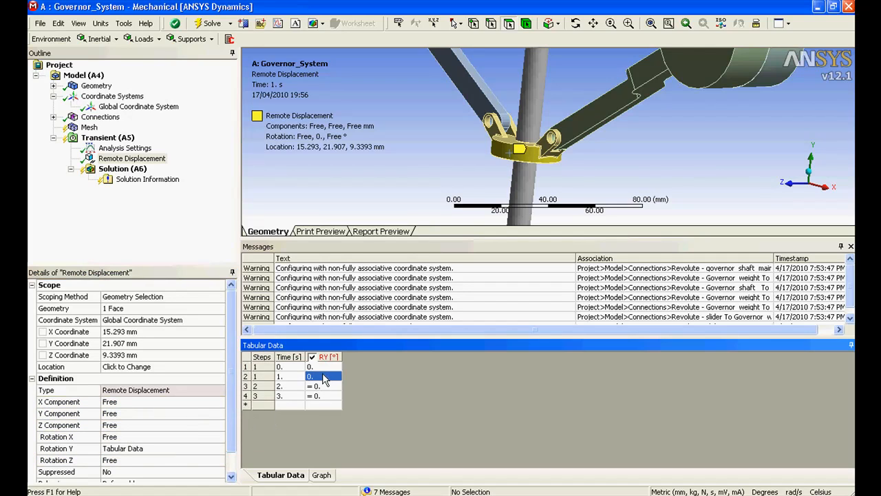
type("180")
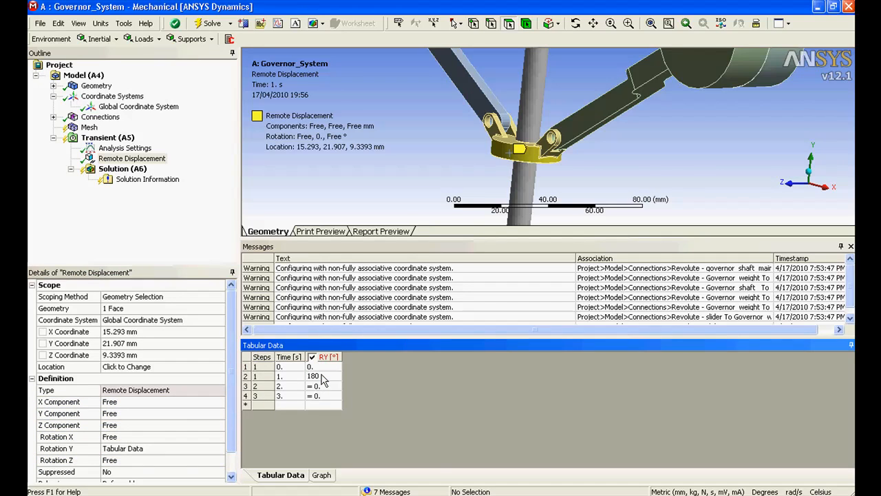
left_click(322, 386)
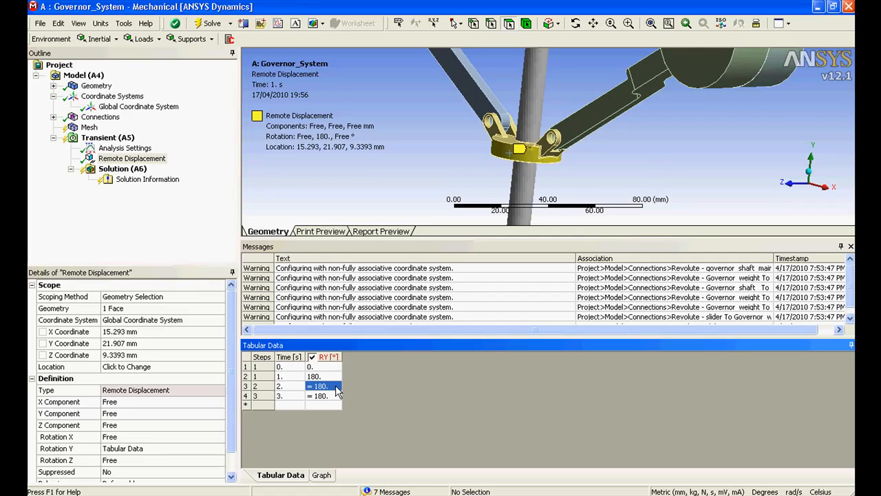
type("360.")
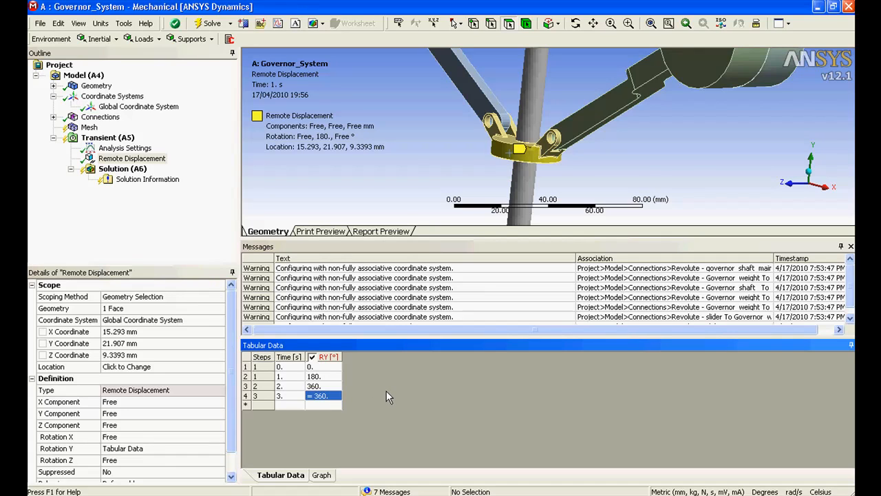
type("540.")
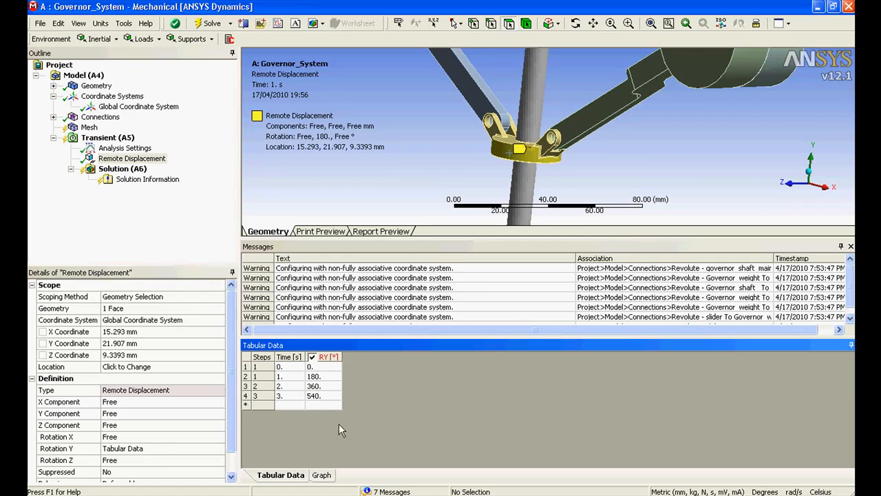
left_click(317, 474)
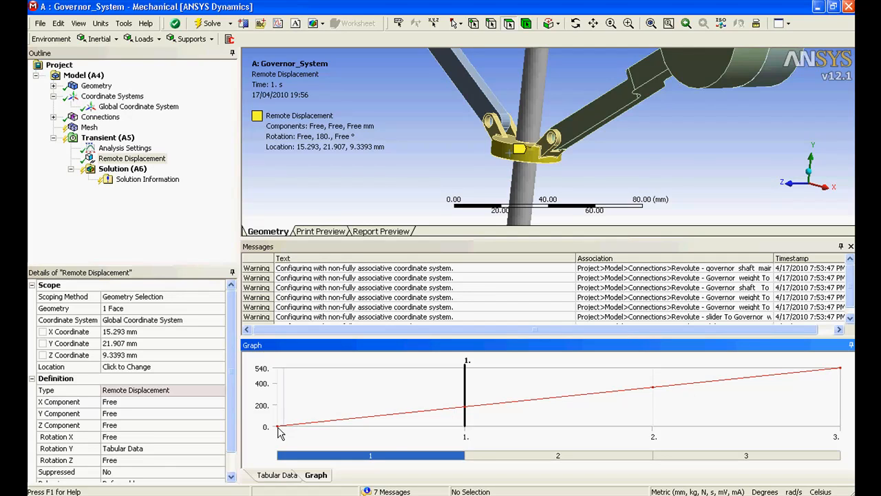
mouse_move(435, 418)
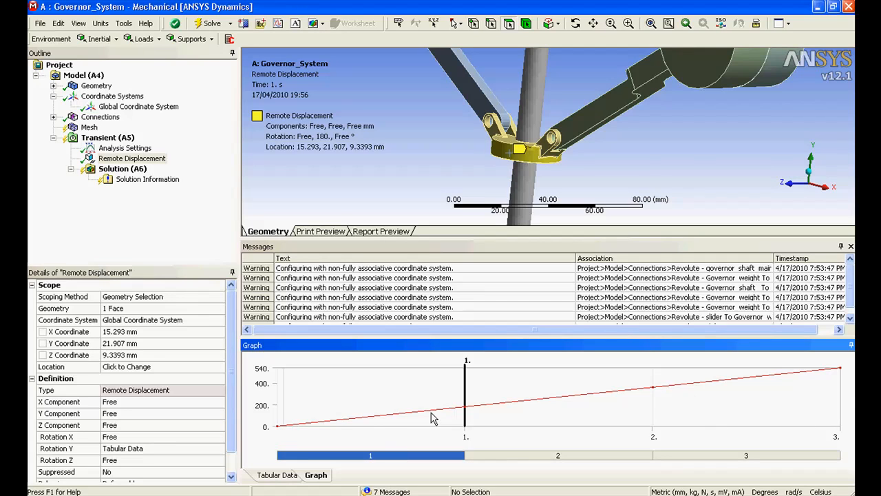
left_click(277, 474)
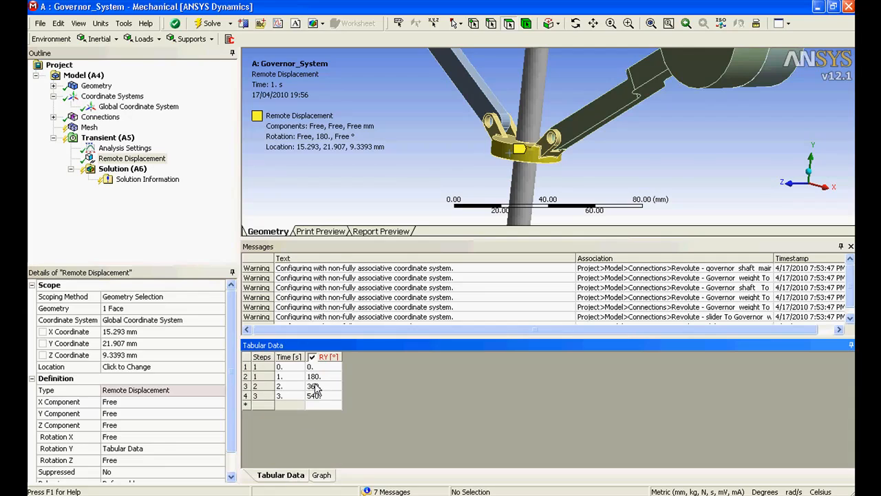
left_click(315, 395)
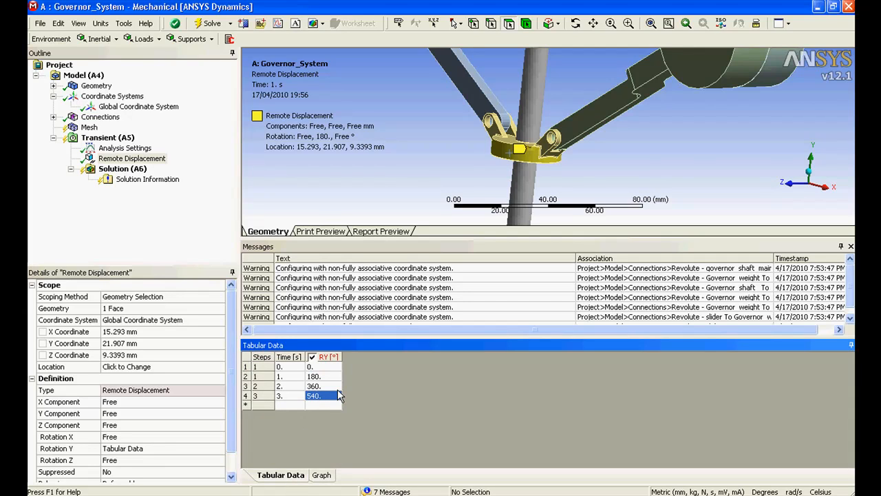
type("180")
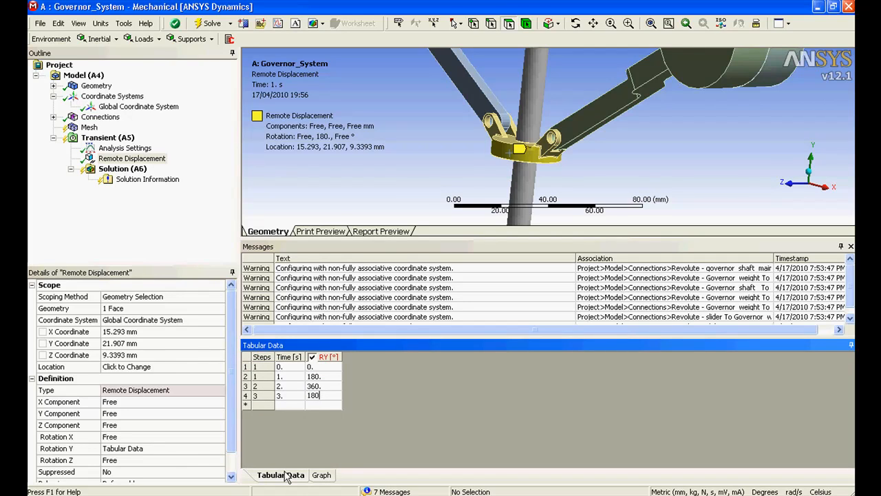
left_click(316, 474)
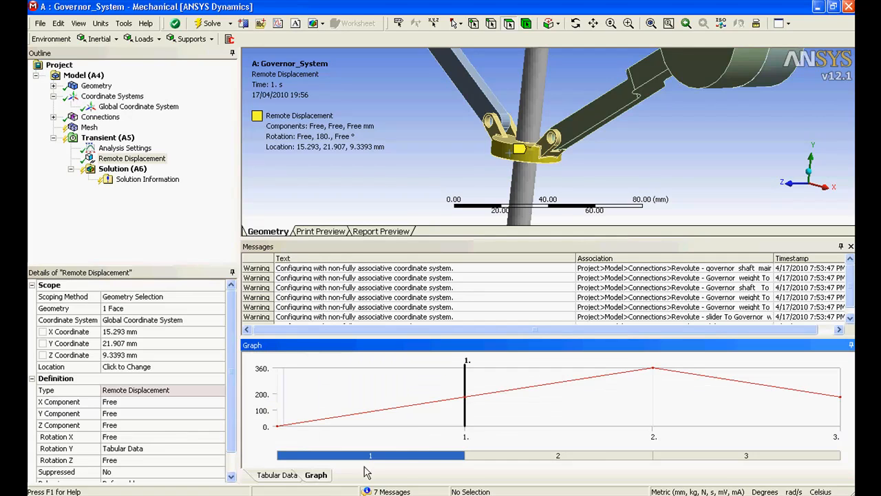
mouse_move(651, 372)
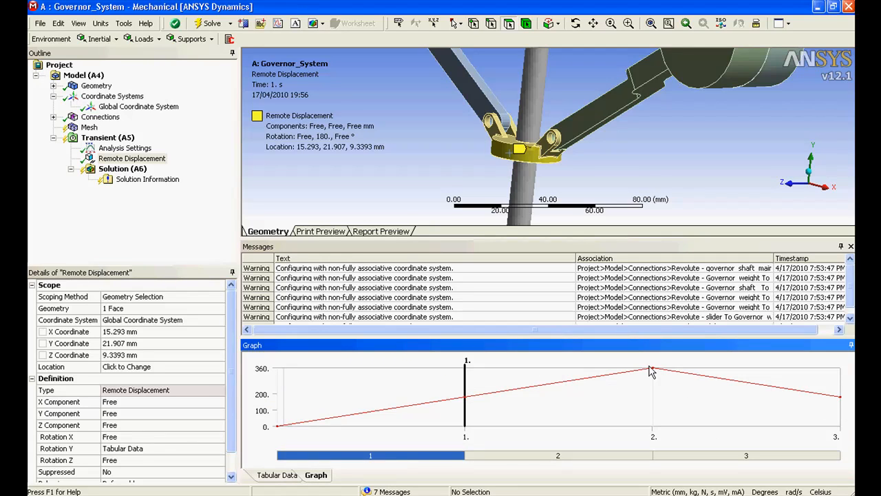
mouse_move(654, 403)
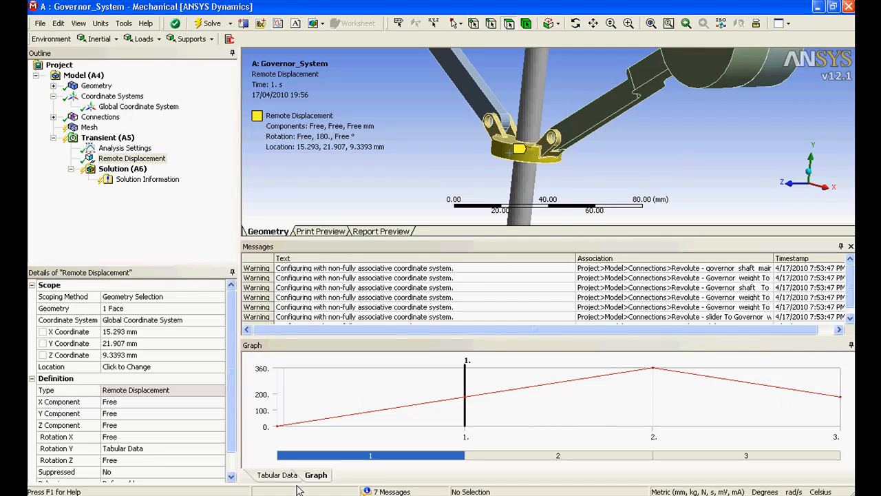
mouse_move(432, 379)
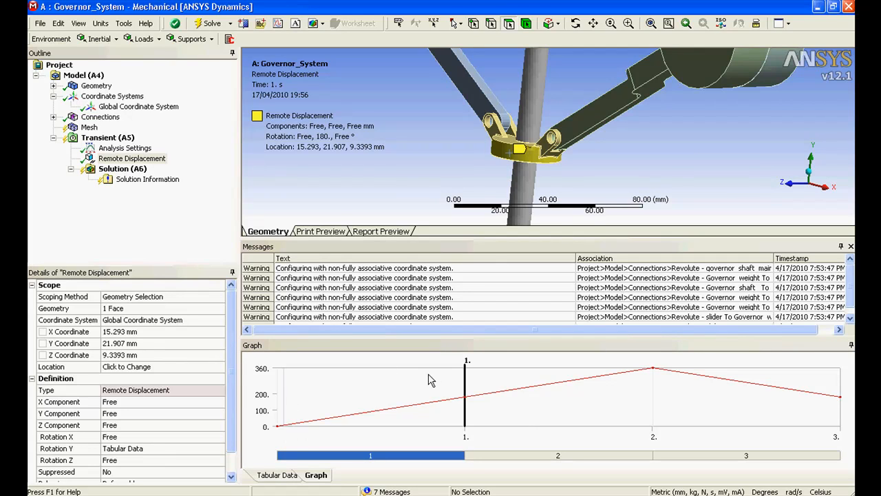
mouse_move(424, 372)
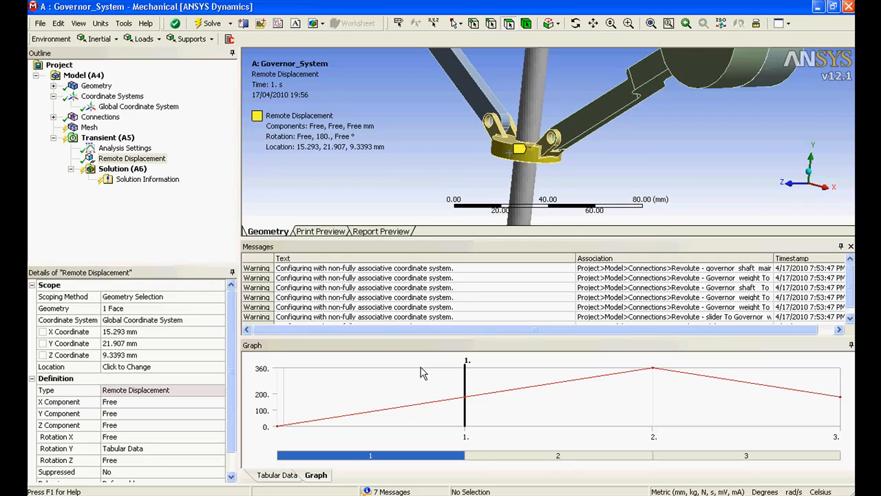
mouse_move(339, 441)
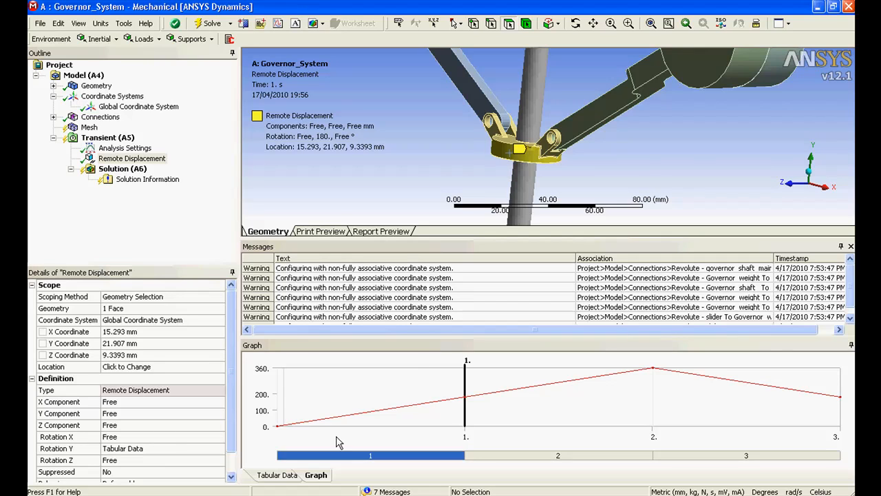
left_click(276, 475)
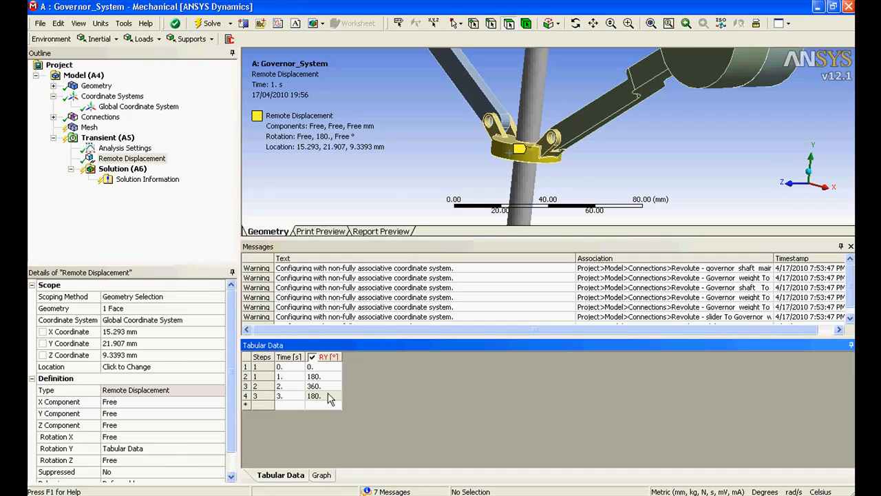
mouse_move(277, 370)
type("540.")
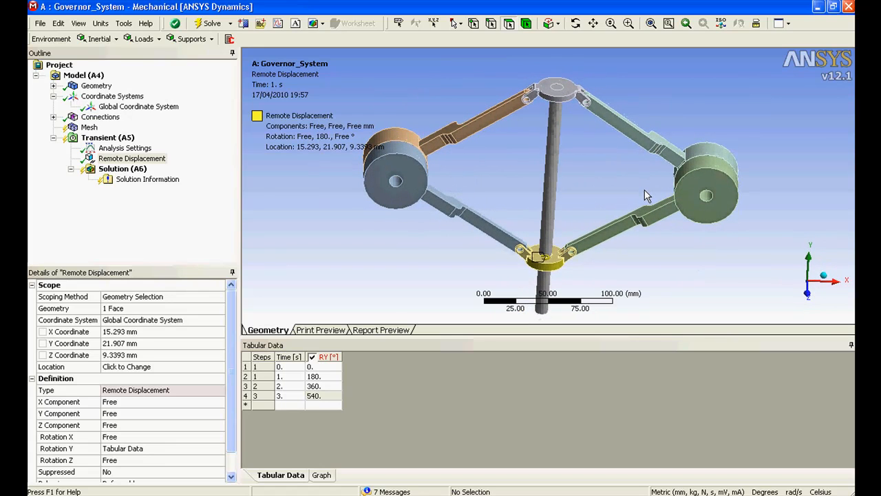
mouse_move(607, 210)
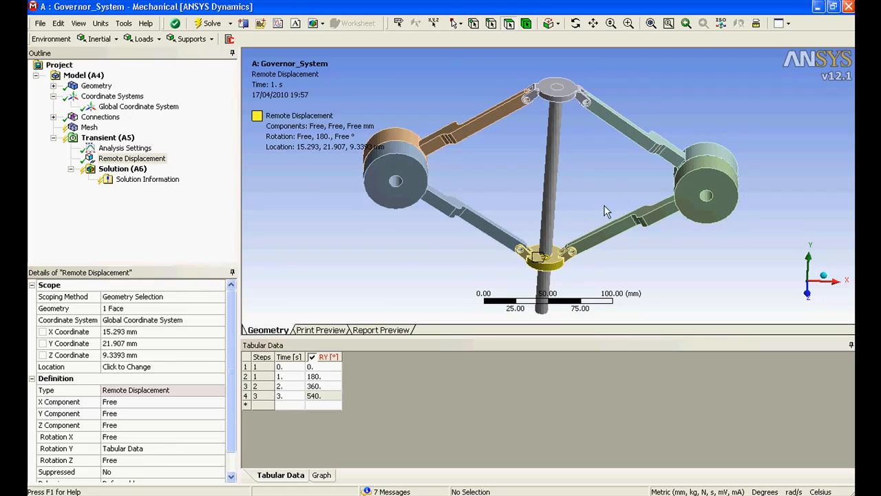
mouse_move(419, 238)
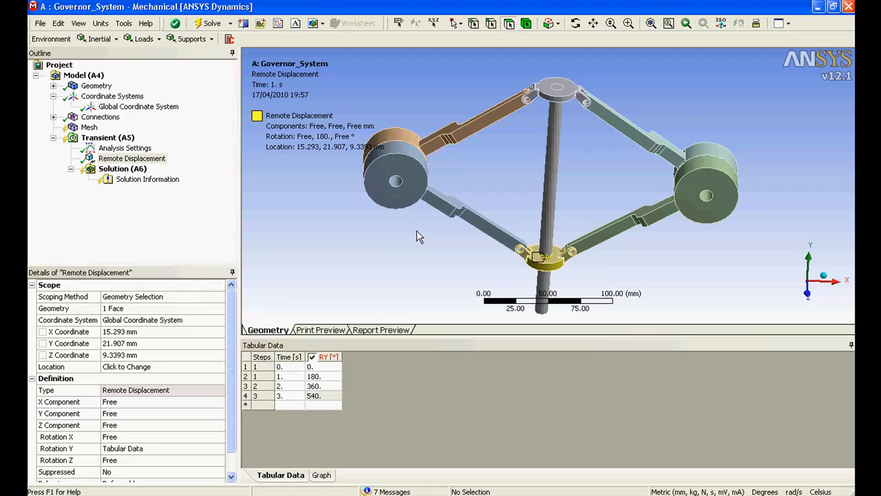
- Insert a Total Deformation result under Solution (A6), then select Connections
left_click(122, 169)
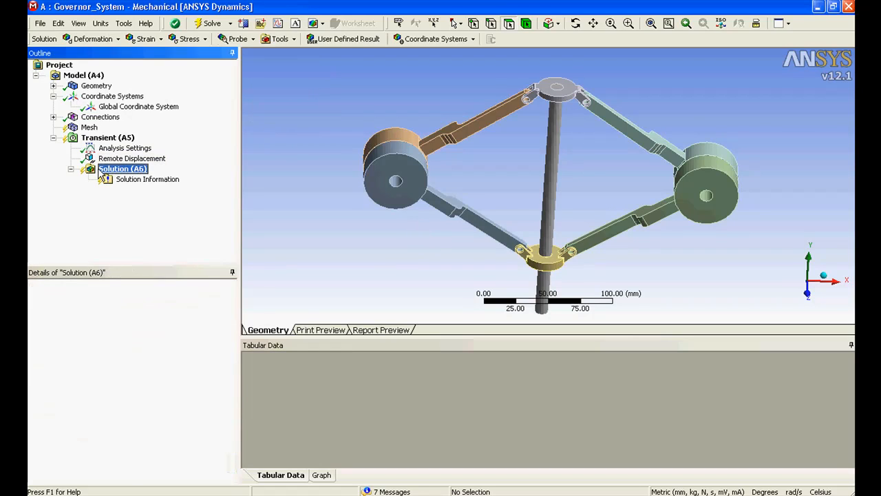
left_click(95, 39)
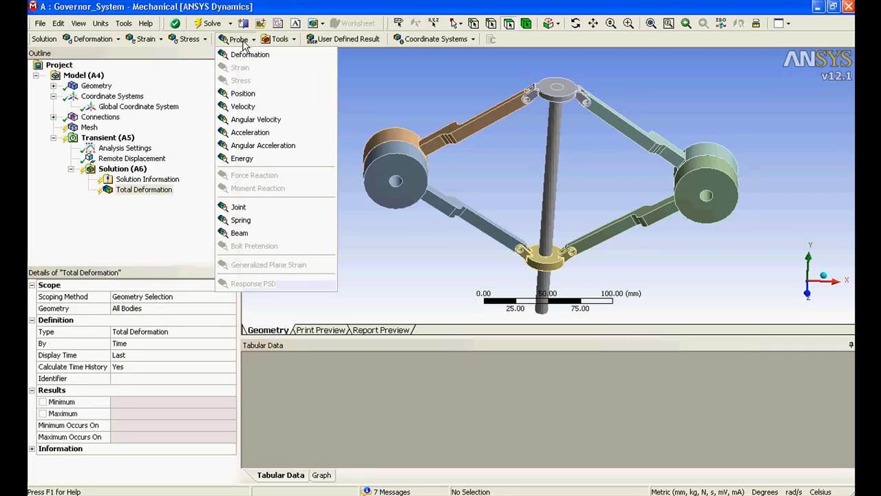
left_click(241, 220)
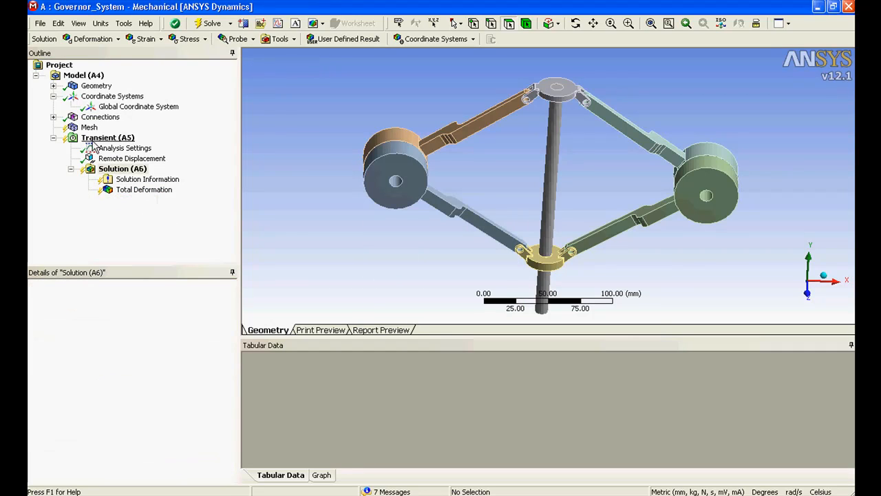
left_click(53, 117)
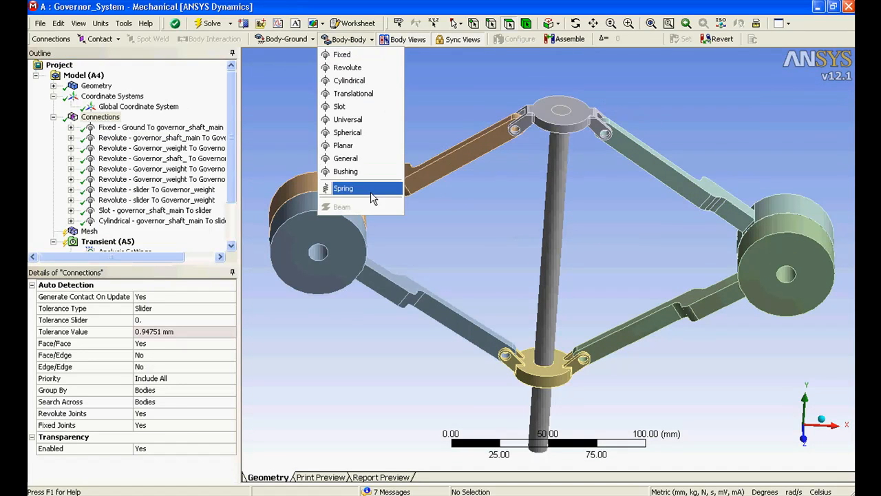
- Add a 5e-3 N/mm longitudinal spring from the governor shaft face to the slider face
left_click(345, 188)
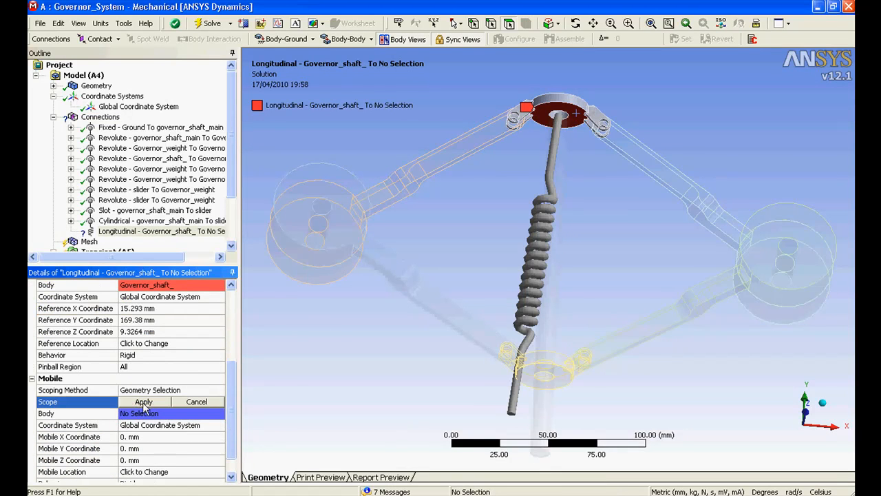
left_click(544, 361)
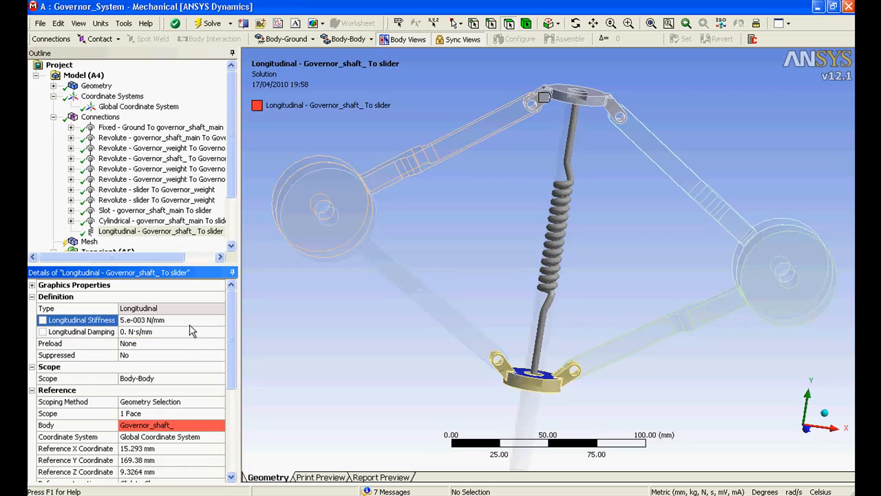
mouse_move(649, 164)
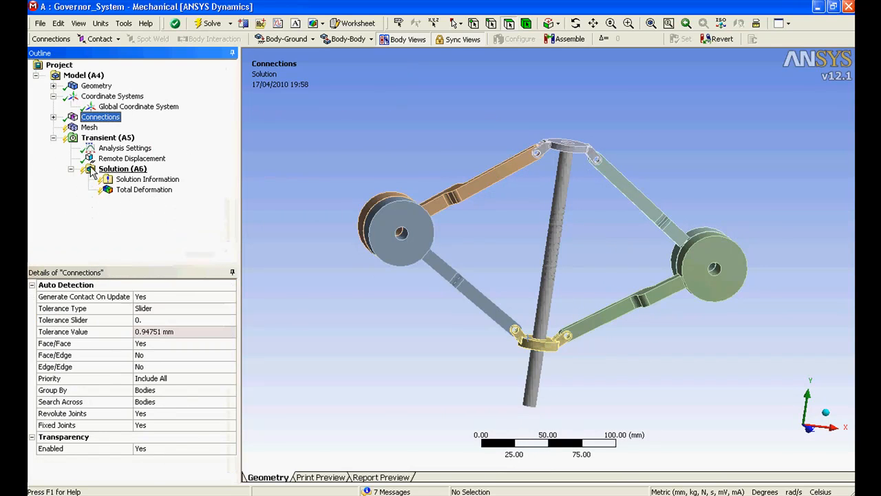
left_click(132, 158)
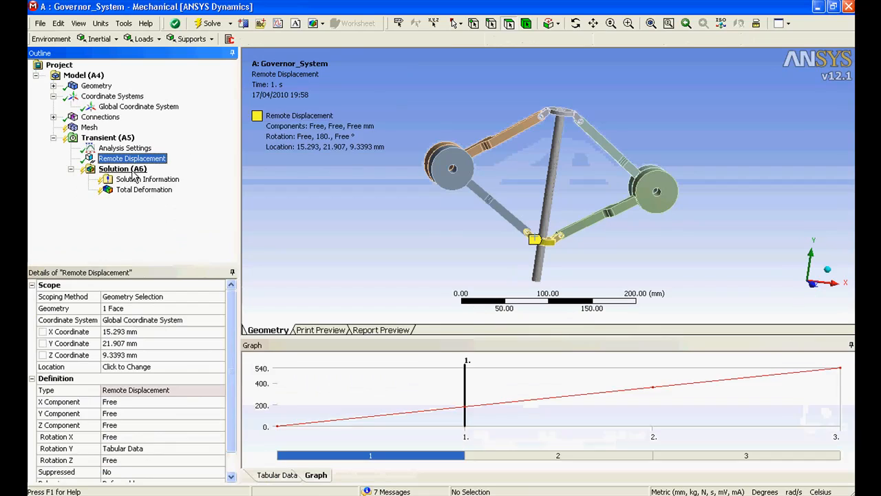
left_click(239, 38)
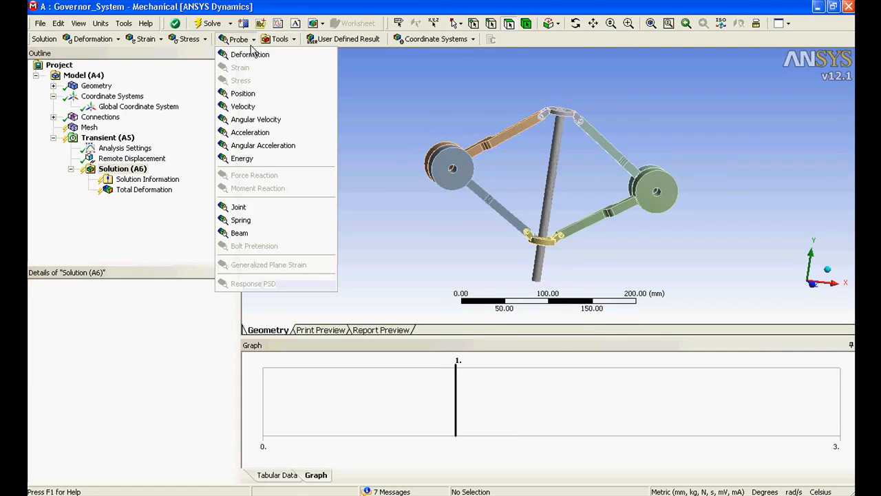